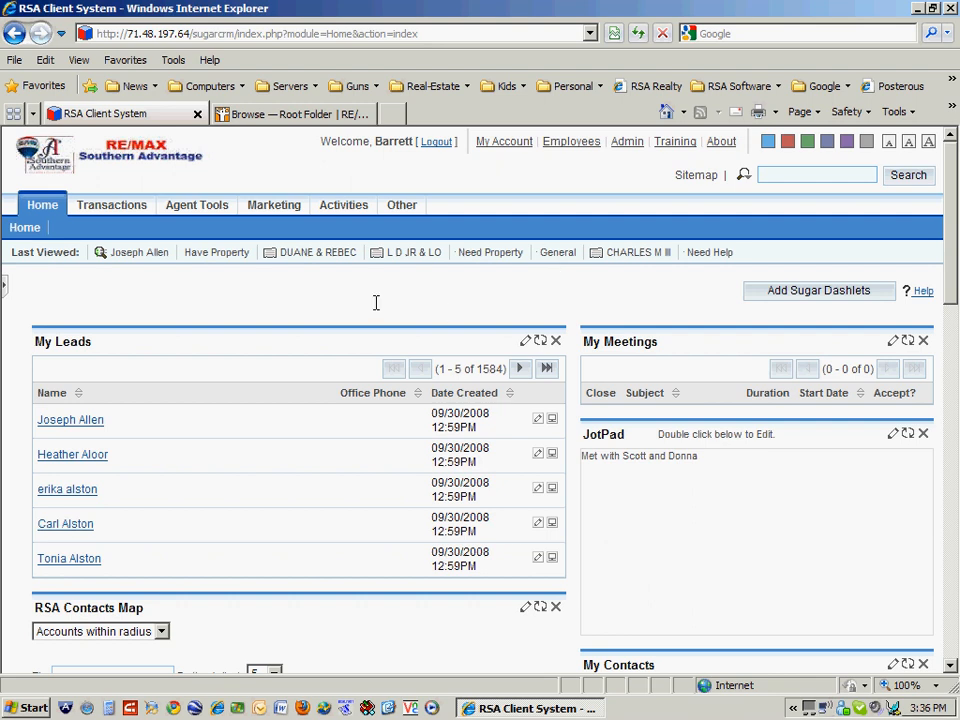
{"action": "mouse_move", "coordinate": [232, 159]}
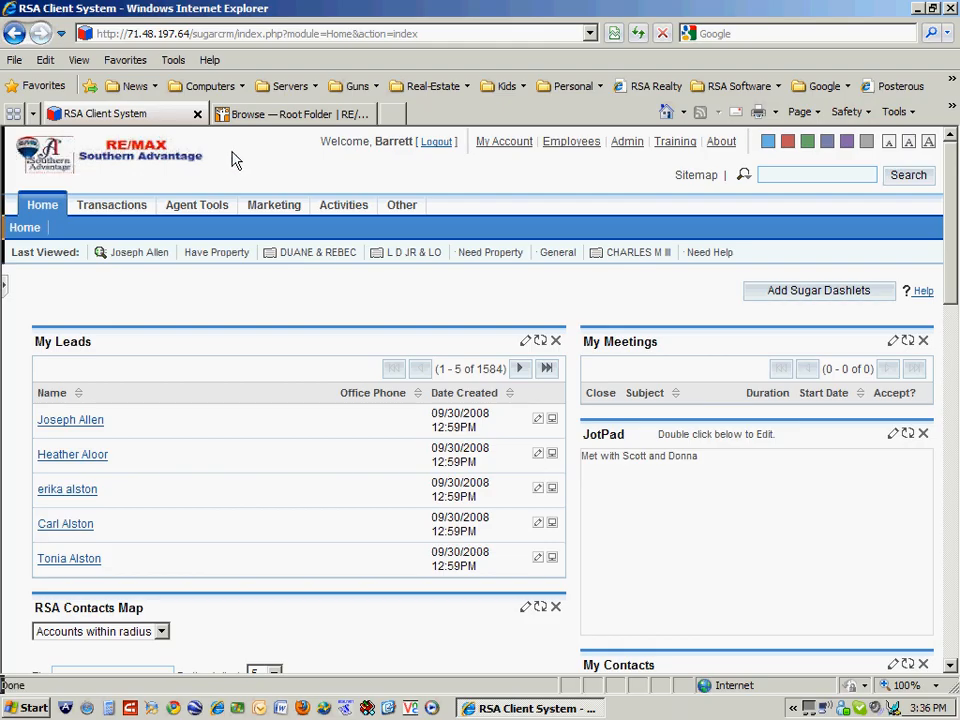
{"action": "mouse_move", "coordinate": [240, 163]}
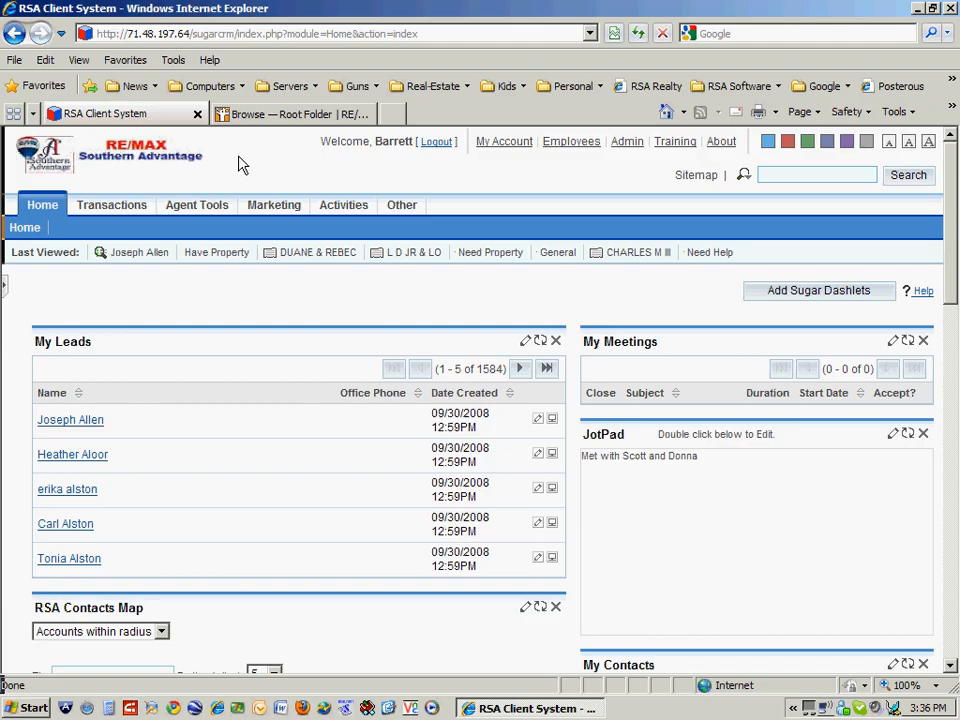
{"action": "mouse_move", "coordinate": [344, 204]}
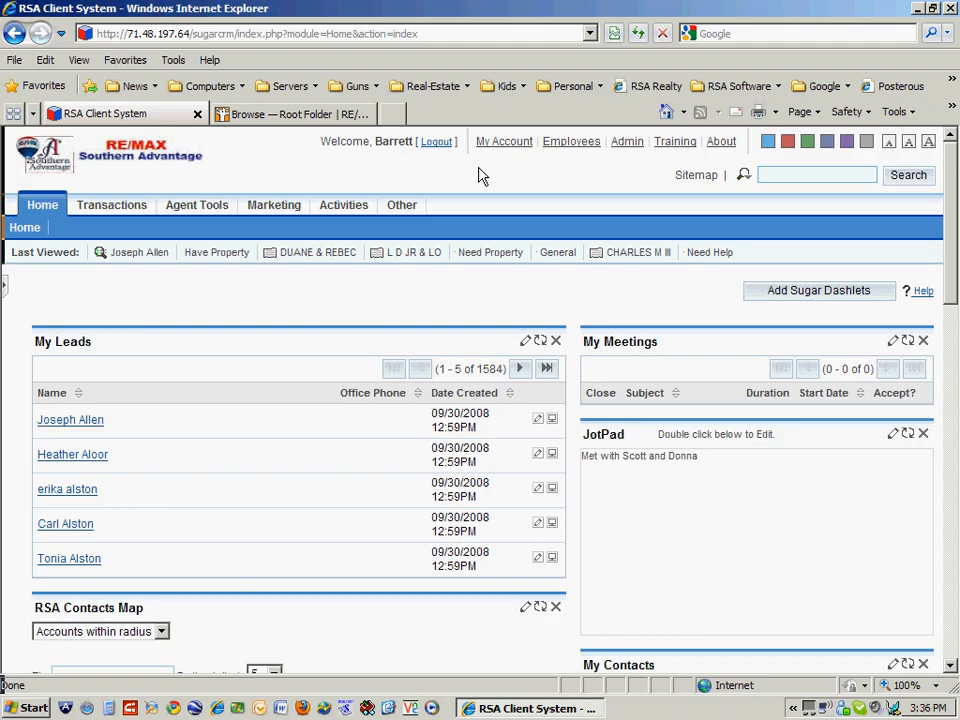
{"action": "mouse_move", "coordinate": [405, 200]}
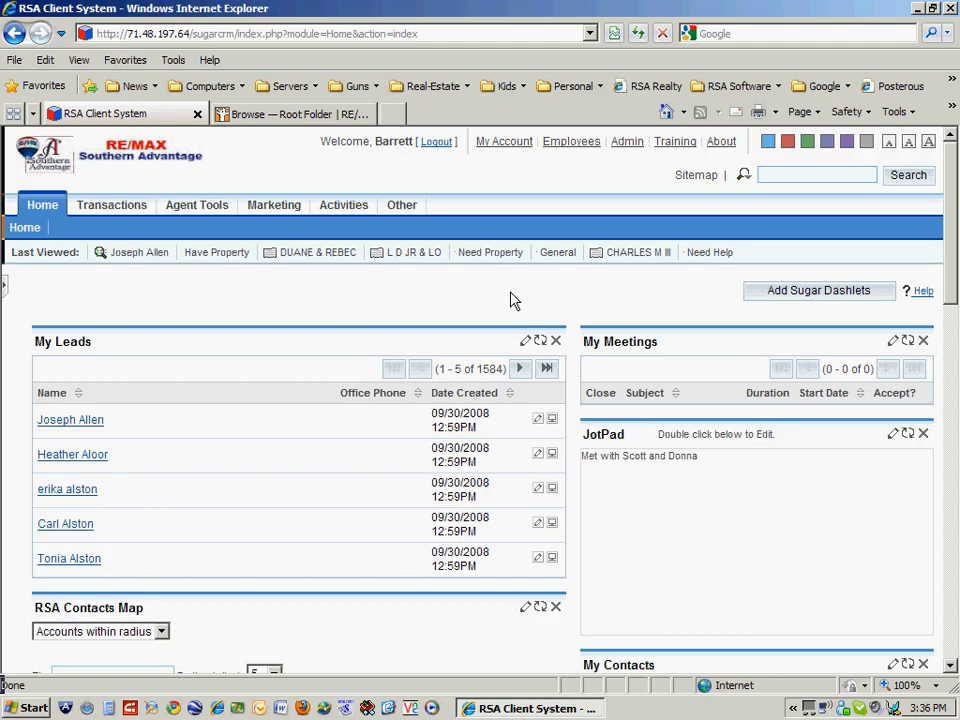
{"action": "mouse_move", "coordinate": [630, 492]}
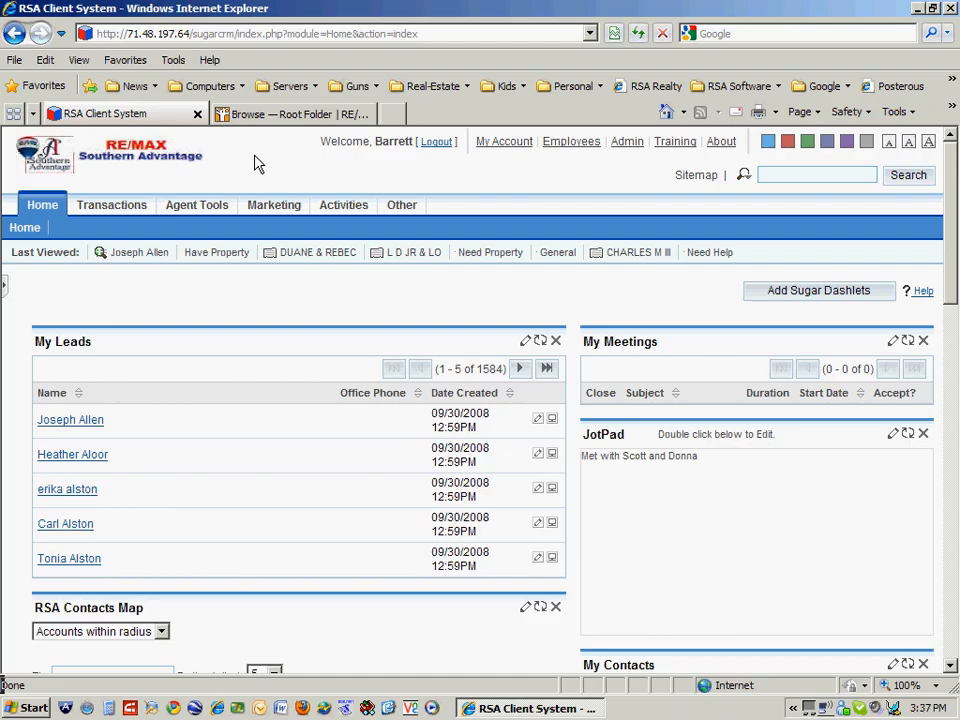
{"action": "mouse_move", "coordinate": [145, 312]}
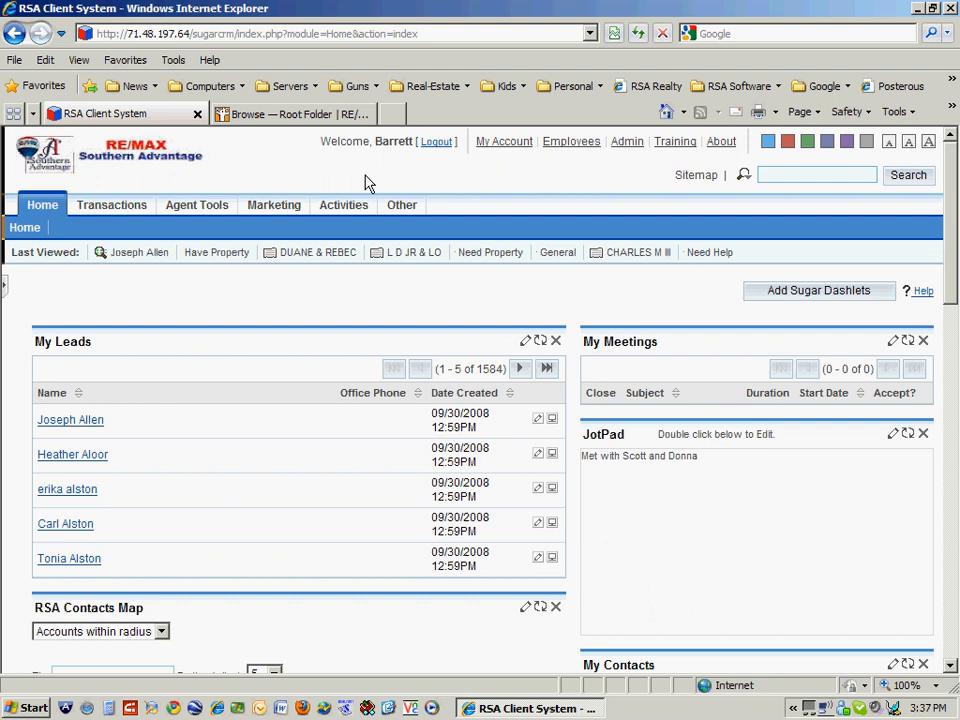
{"action": "mouse_move", "coordinate": [345, 538]}
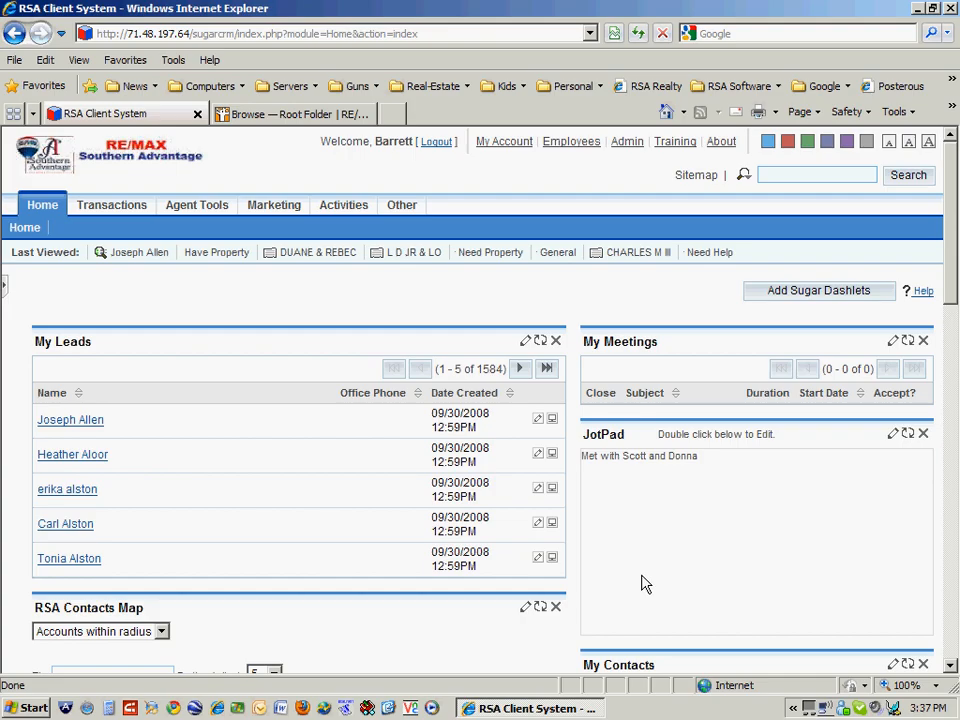
{"action": "mouse_move", "coordinate": [297, 302]}
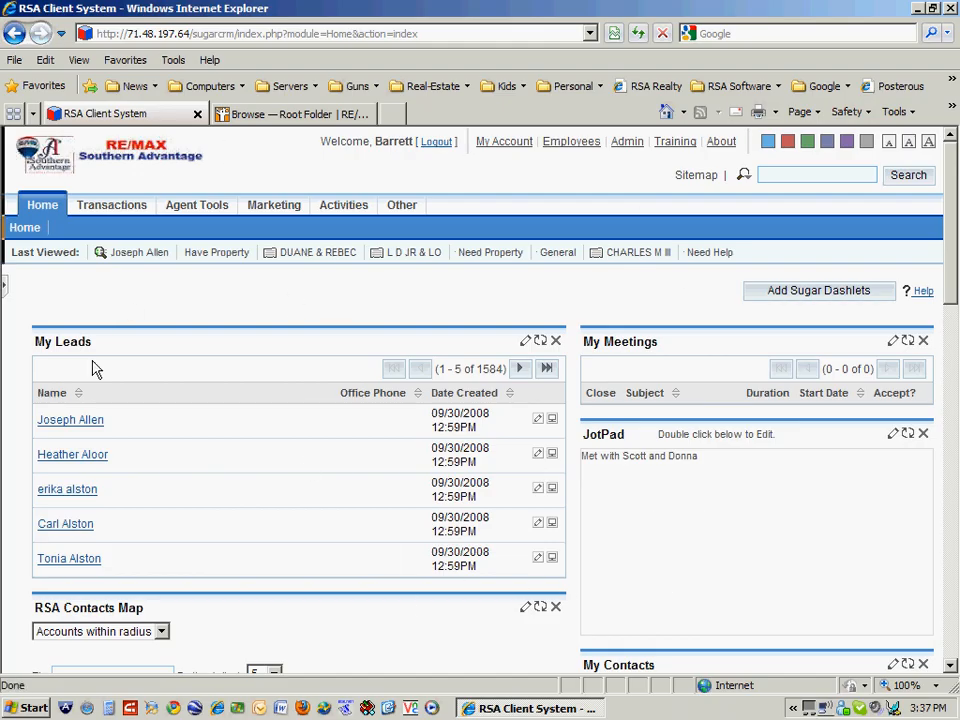
{"action": "mouse_move", "coordinate": [178, 417]}
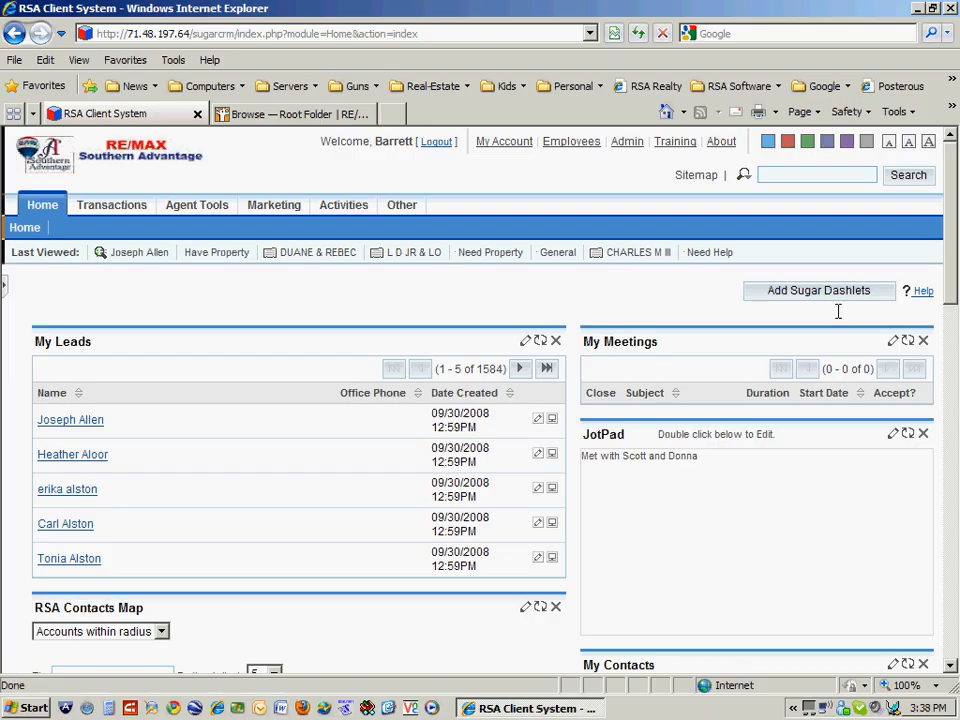
- Browse the chart dashlets in the dashlet chooser and close it without adding one
{"action": "left_click", "coordinate": [819, 290]}
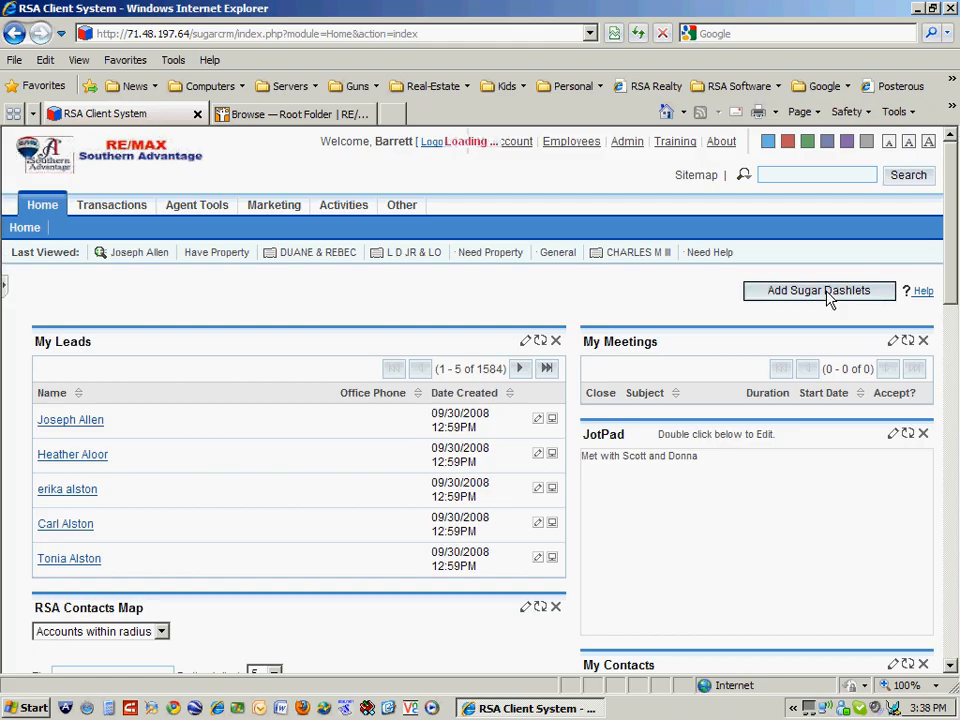
{"action": "left_click", "coordinate": [819, 290]}
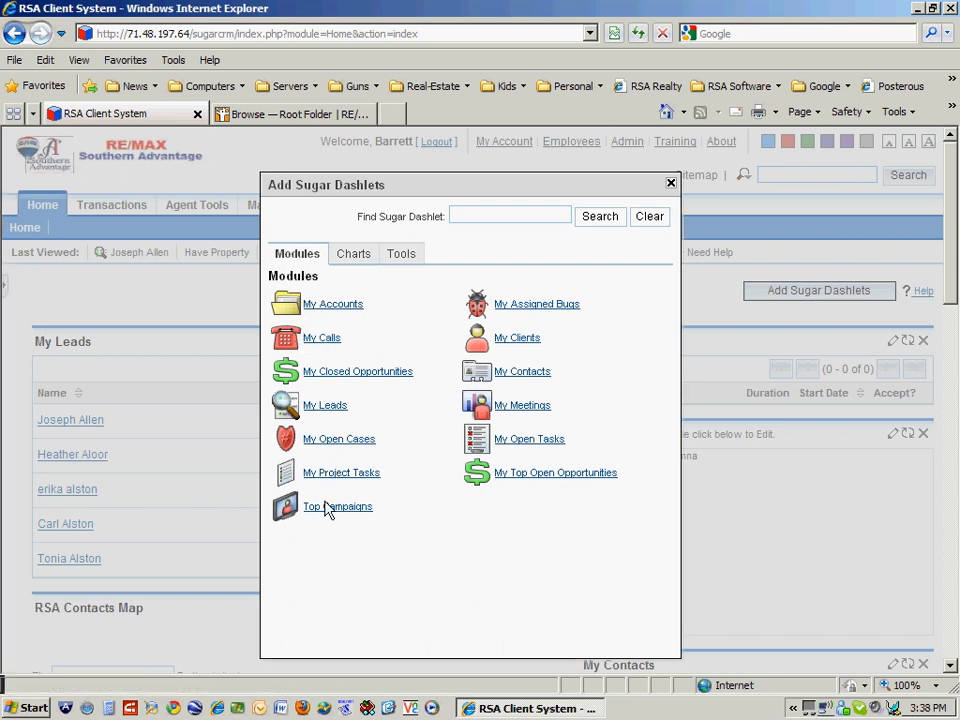
{"action": "mouse_move", "coordinate": [338, 506]}
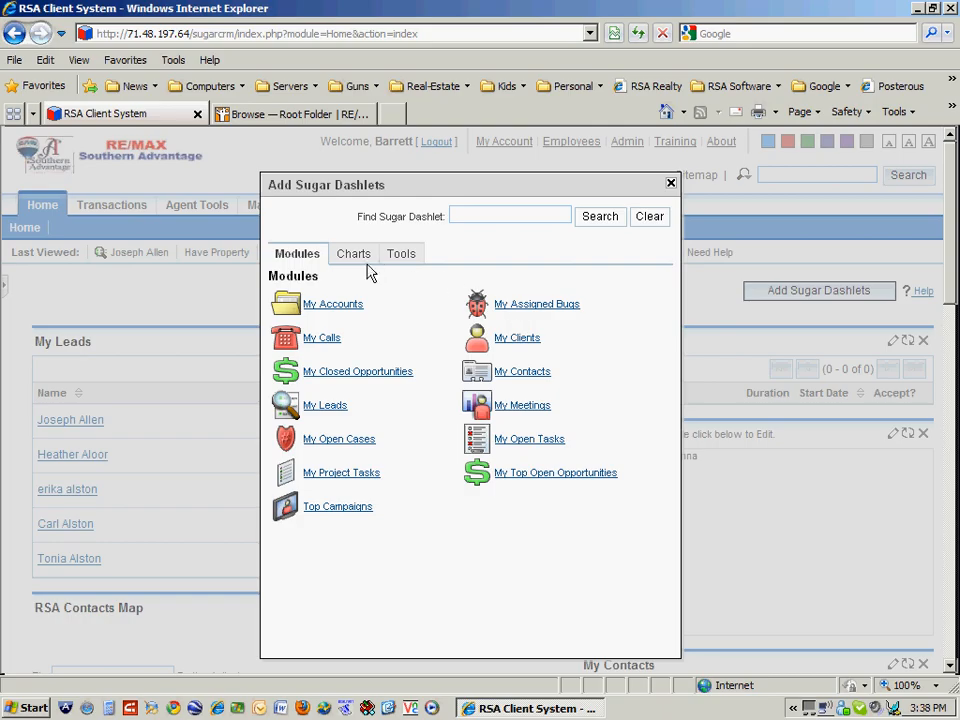
{"action": "left_click", "coordinate": [353, 253]}
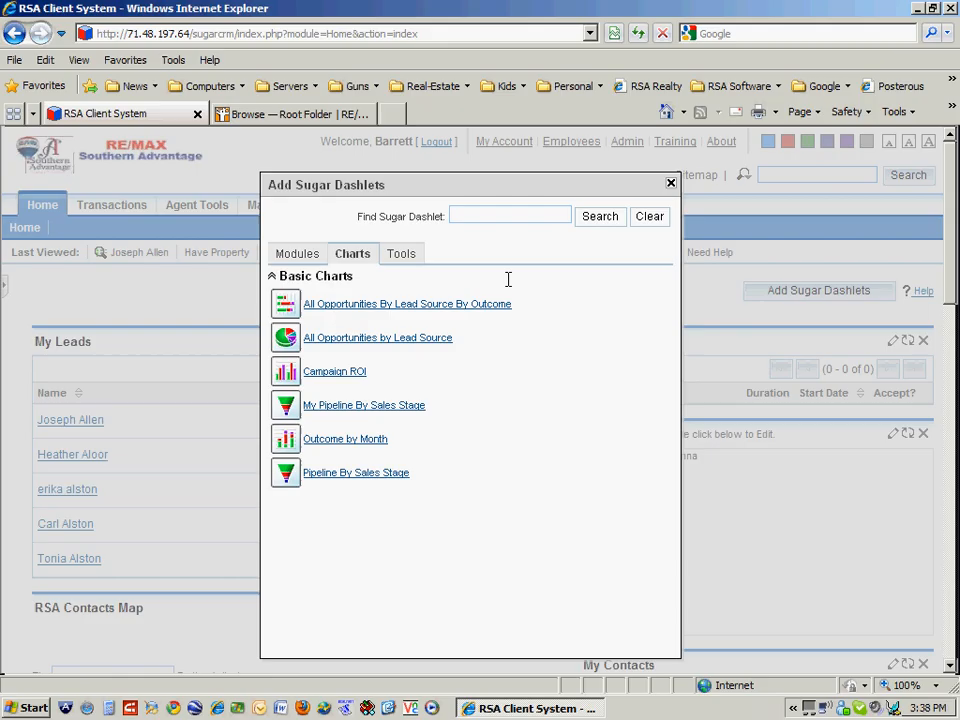
{"action": "mouse_move", "coordinate": [407, 372]}
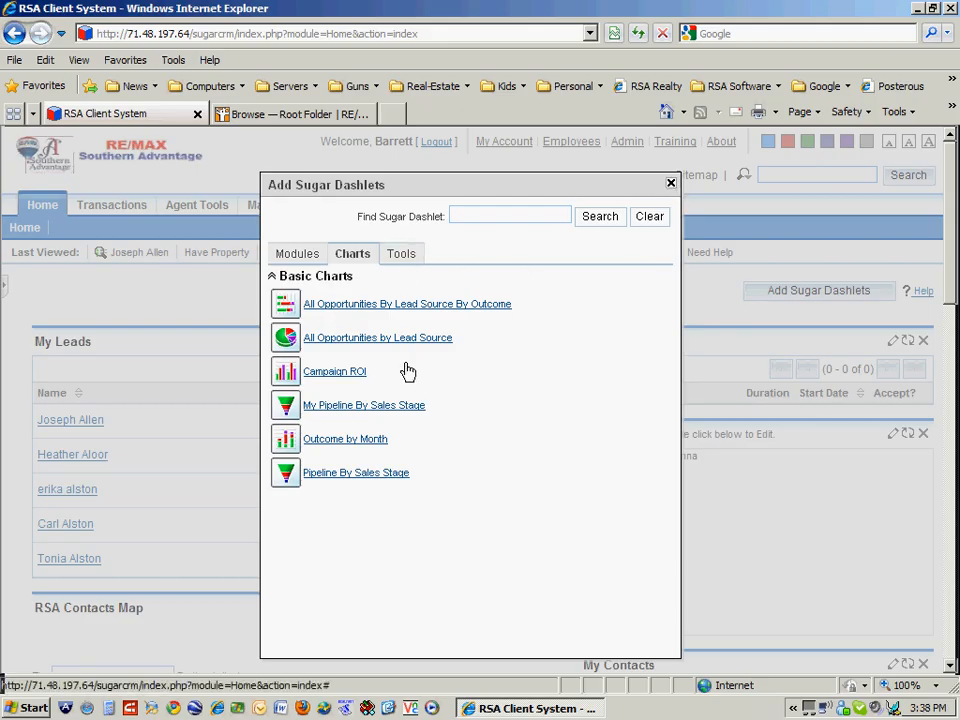
{"action": "left_click", "coordinate": [670, 184]}
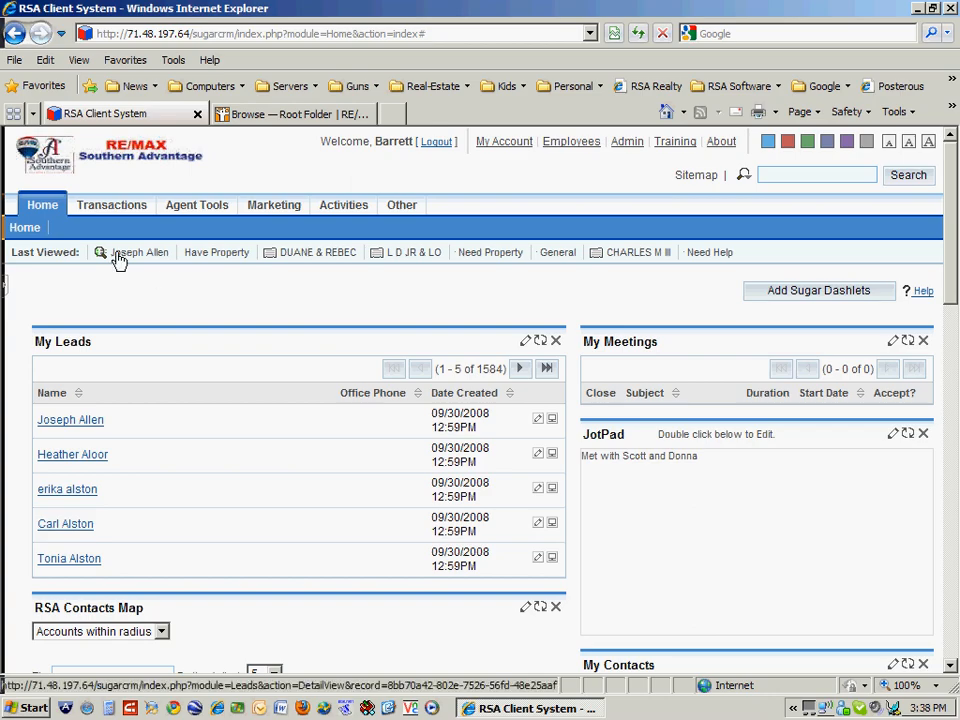
- Go to Transactions > Contacts and scroll to the three Porter contacts in 27312
{"action": "left_click", "coordinate": [112, 204]}
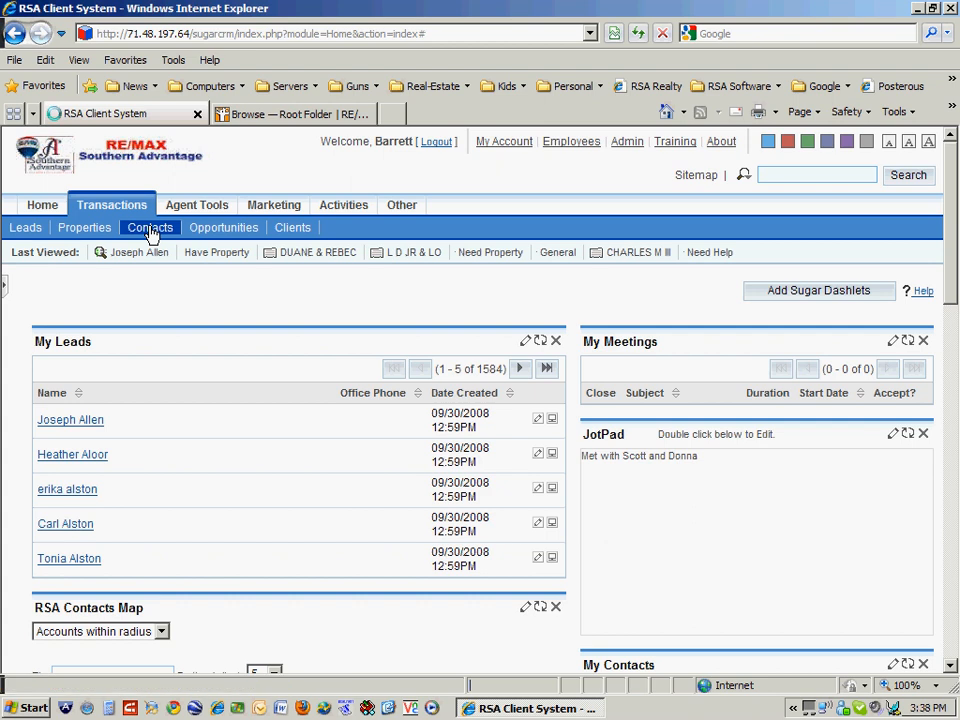
{"action": "left_click", "coordinate": [150, 227]}
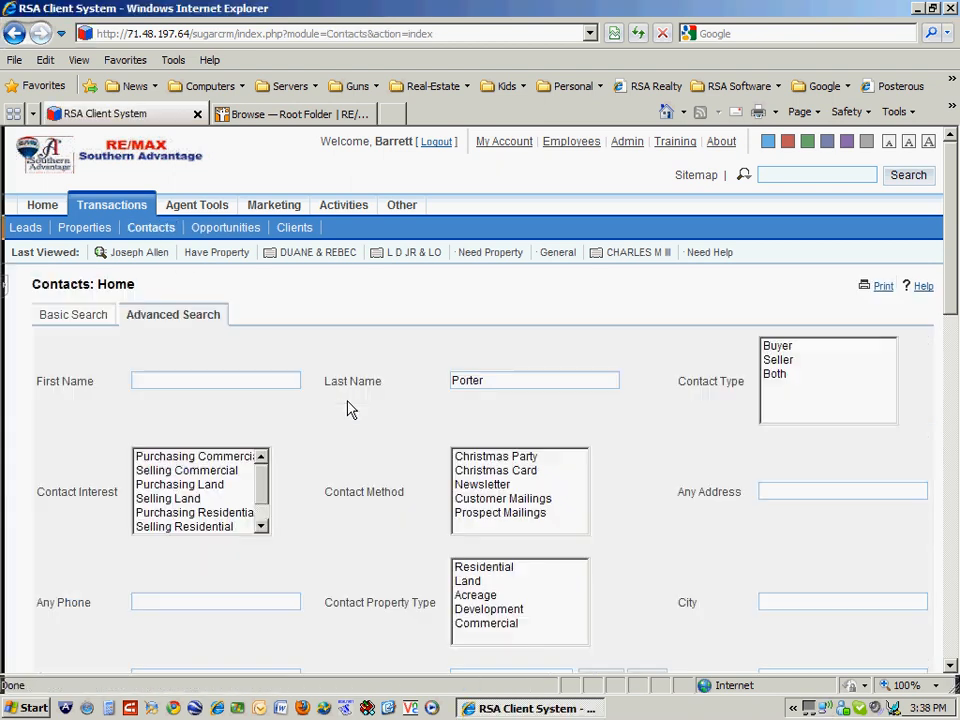
{"action": "scroll", "scroll_direction": "down", "scroll_amount": 3}
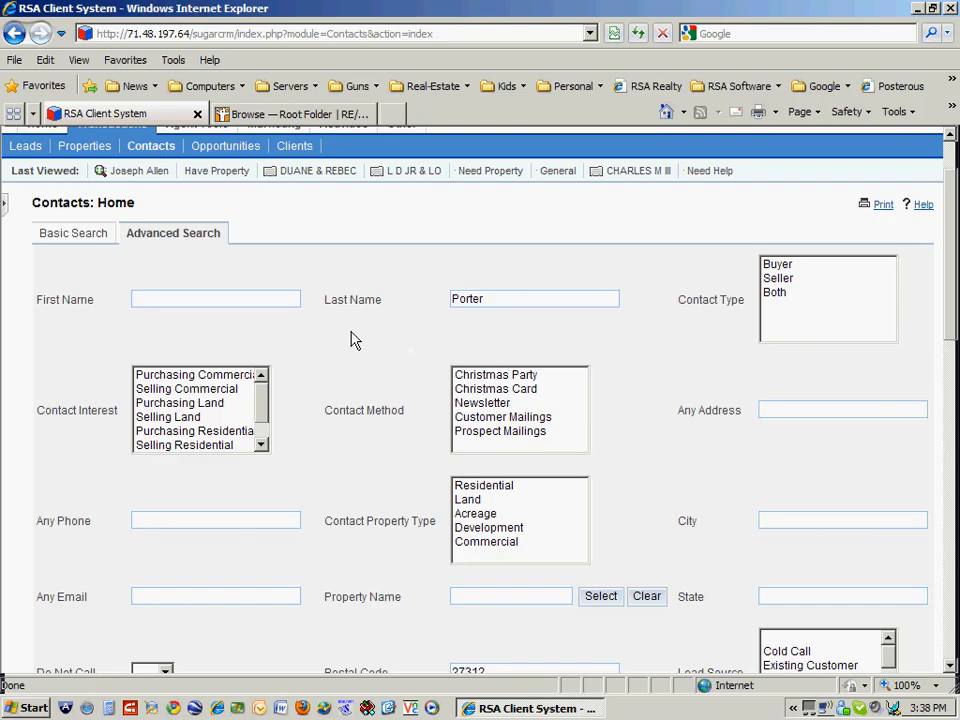
{"action": "scroll", "scroll_direction": "down", "scroll_amount": 3}
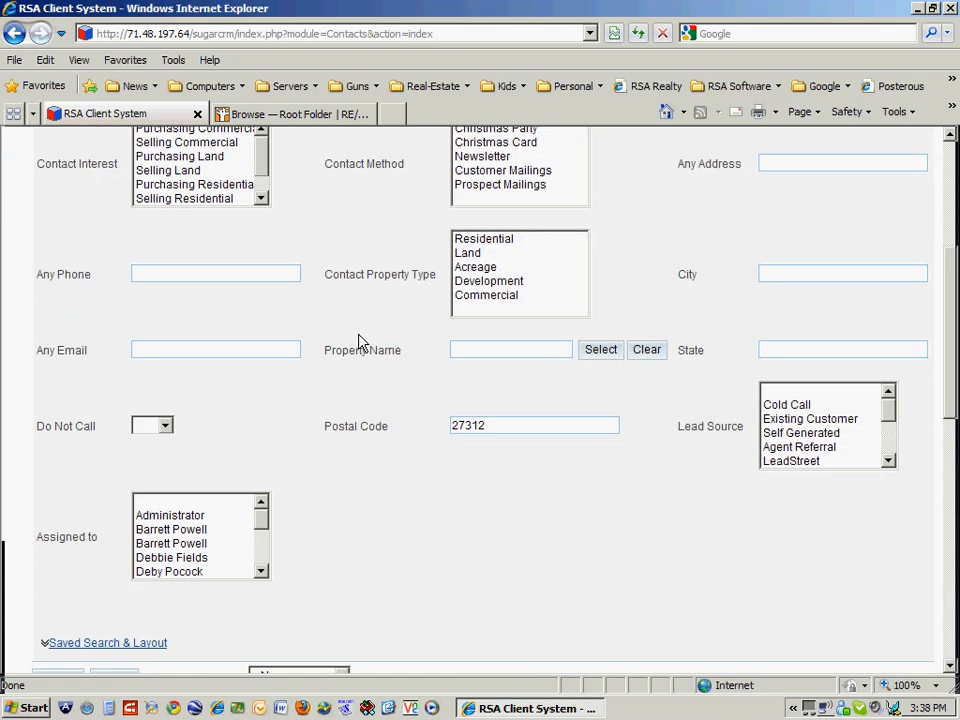
{"action": "scroll", "scroll_direction": "down", "scroll_amount": 3}
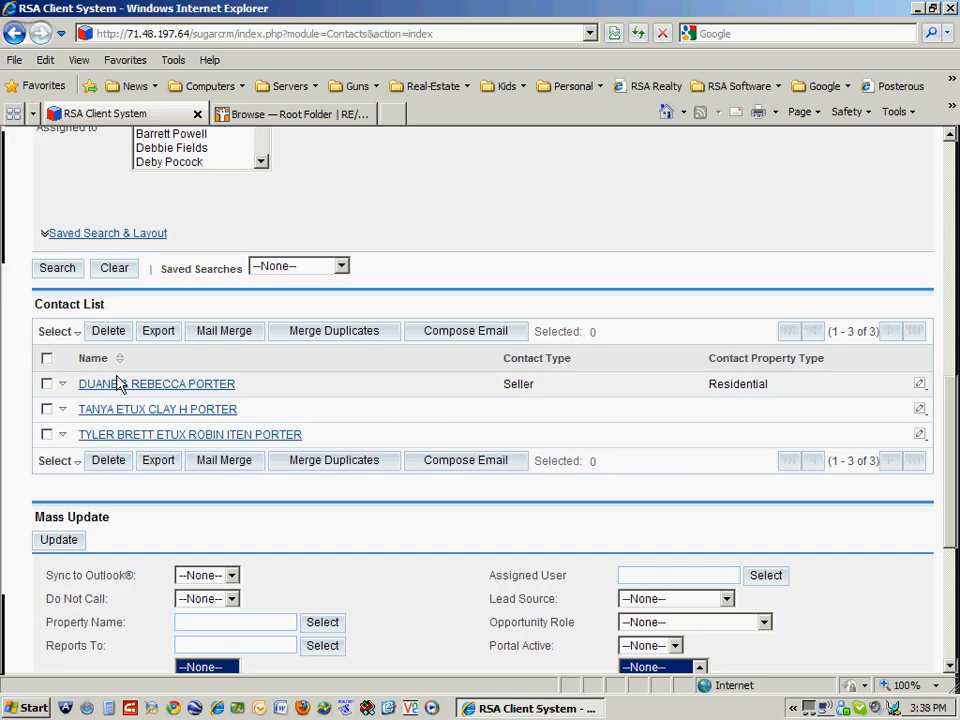
{"action": "mouse_move", "coordinate": [157, 384]}
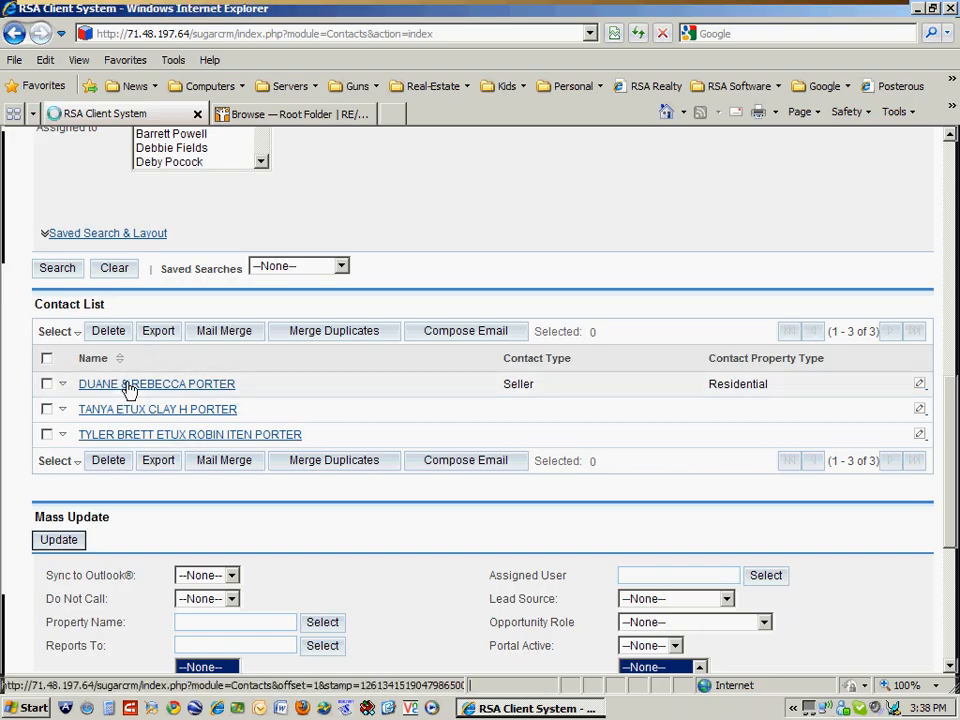
{"action": "left_click", "coordinate": [156, 383]}
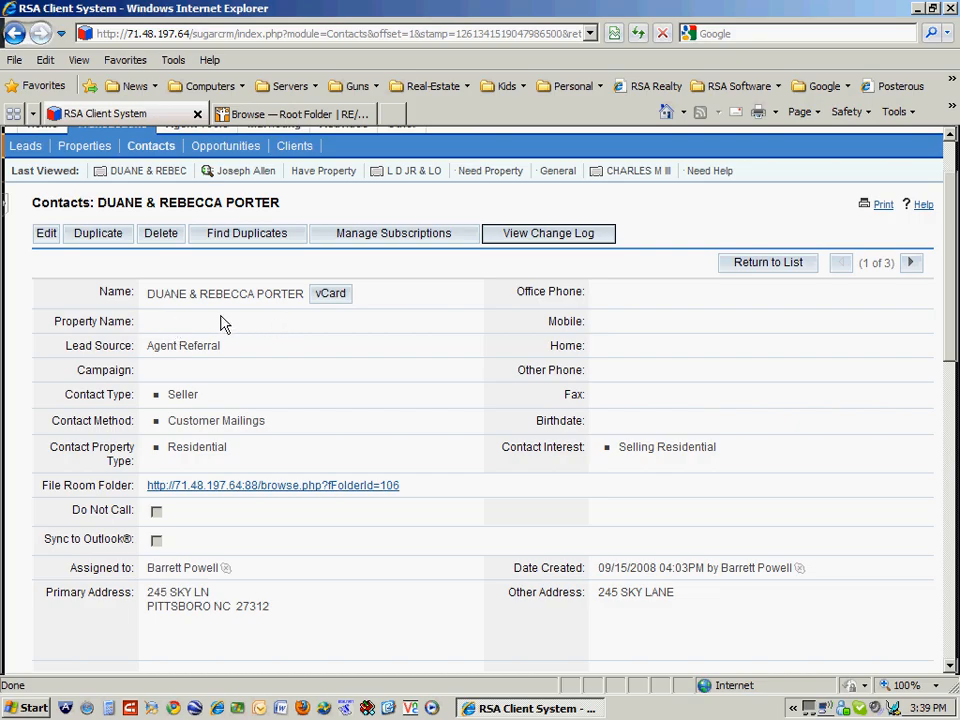
{"action": "mouse_move", "coordinate": [305, 329]}
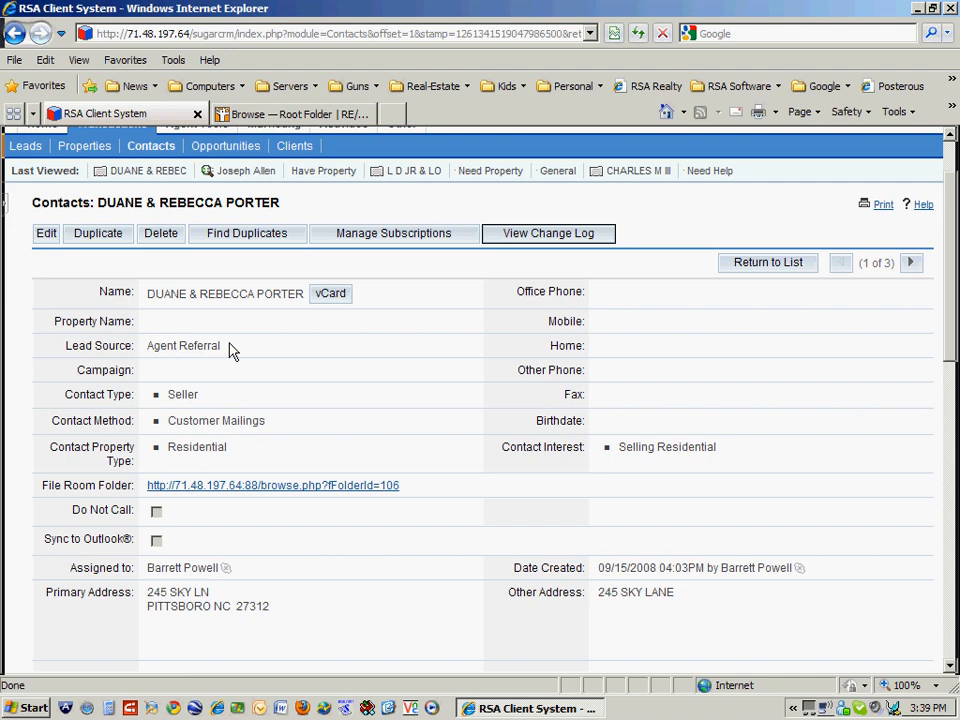
{"action": "mouse_move", "coordinate": [235, 351]}
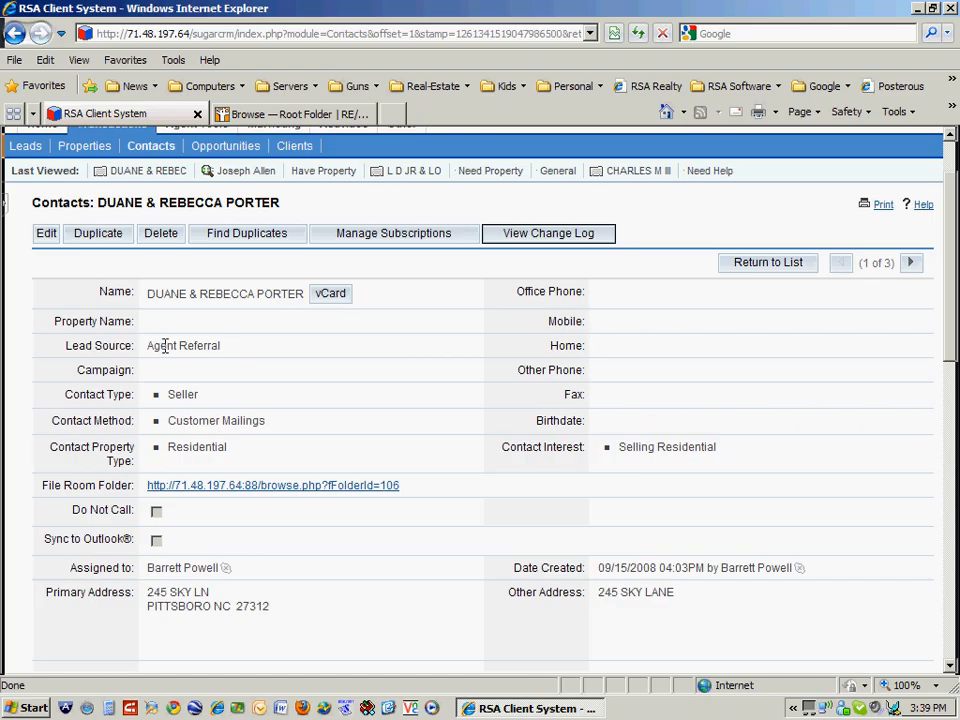
{"action": "mouse_move", "coordinate": [170, 373]}
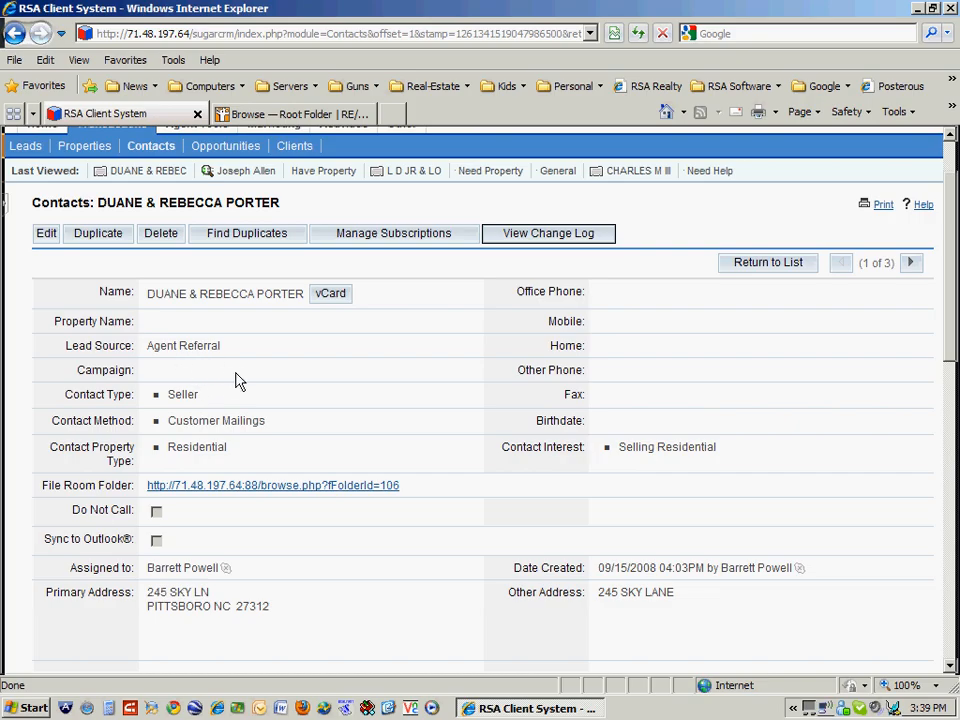
{"action": "mouse_move", "coordinate": [224, 373]}
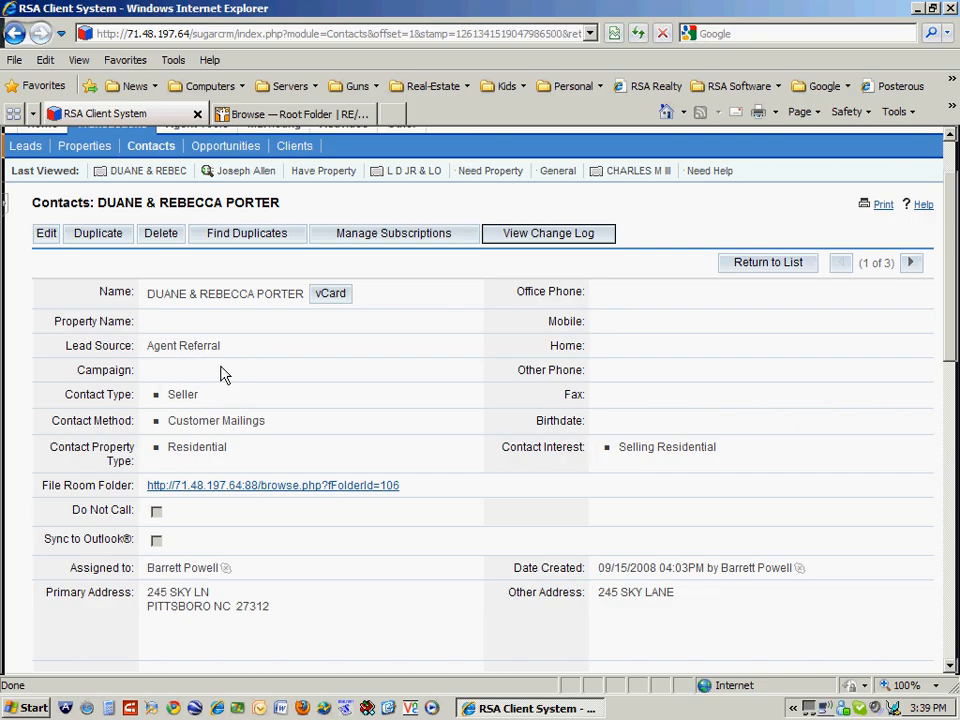
{"action": "scroll", "scroll_direction": "down", "scroll_amount": 3}
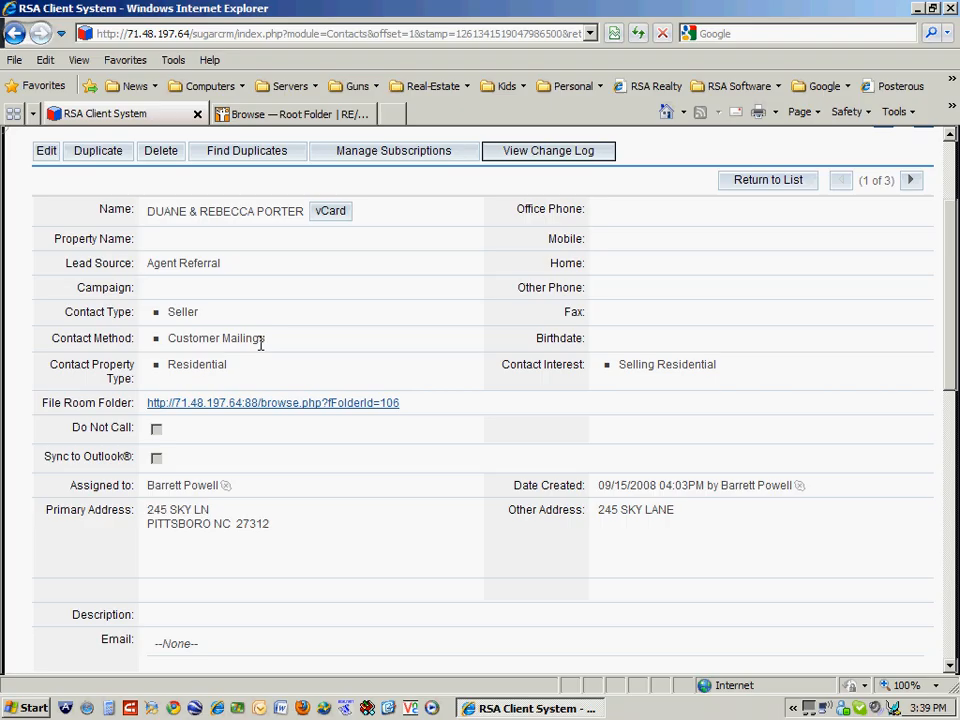
{"action": "mouse_move", "coordinate": [212, 364]}
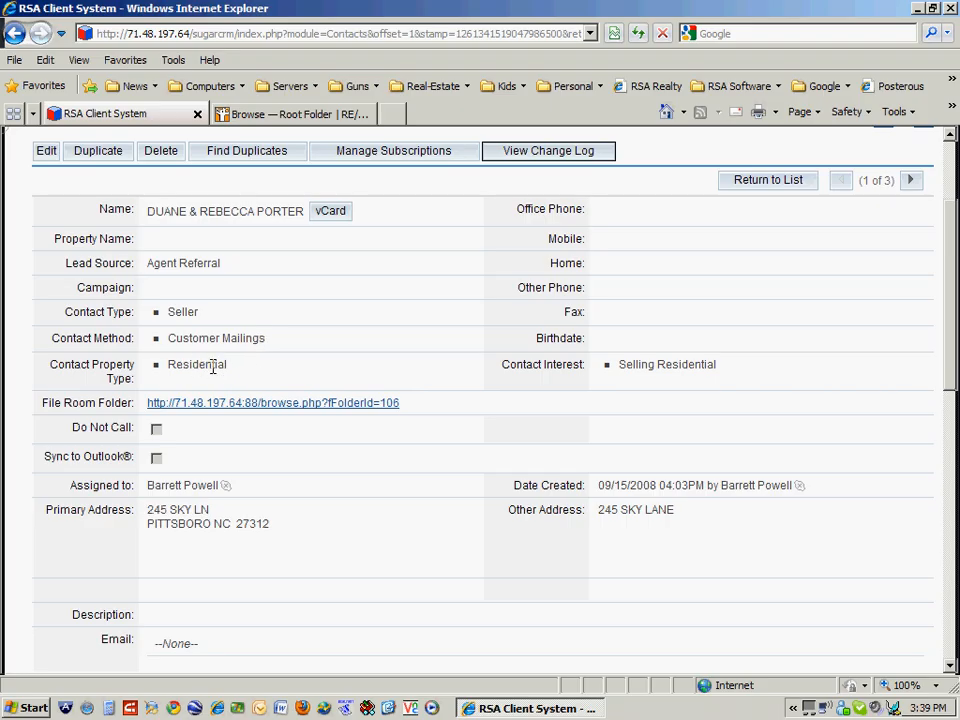
{"action": "mouse_move", "coordinate": [220, 475]}
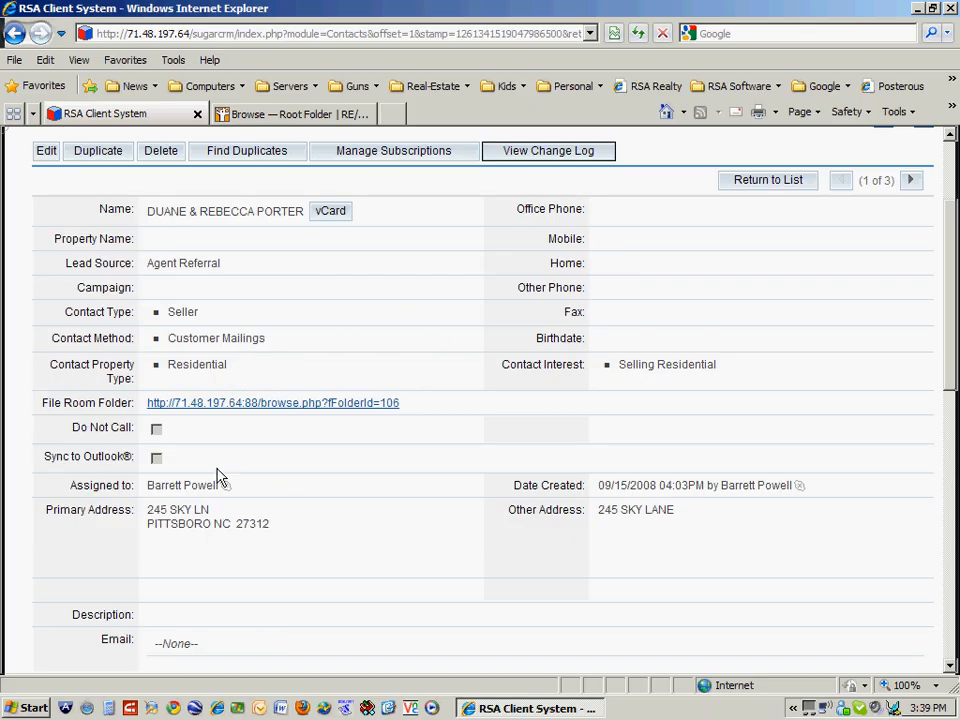
{"action": "mouse_move", "coordinate": [225, 415]}
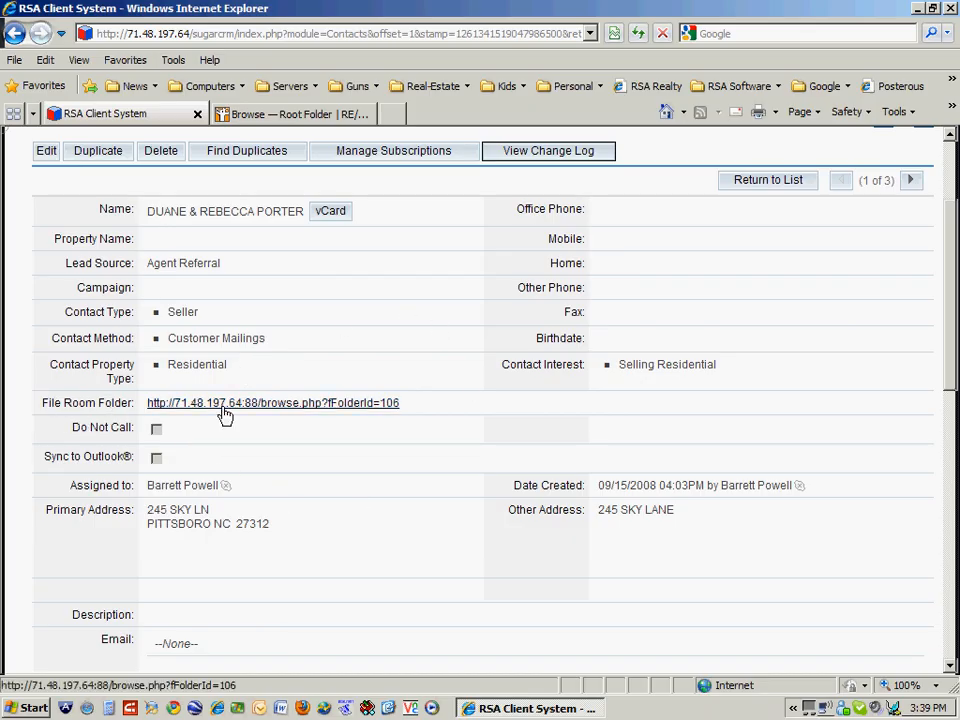
{"action": "mouse_move", "coordinate": [332, 440]}
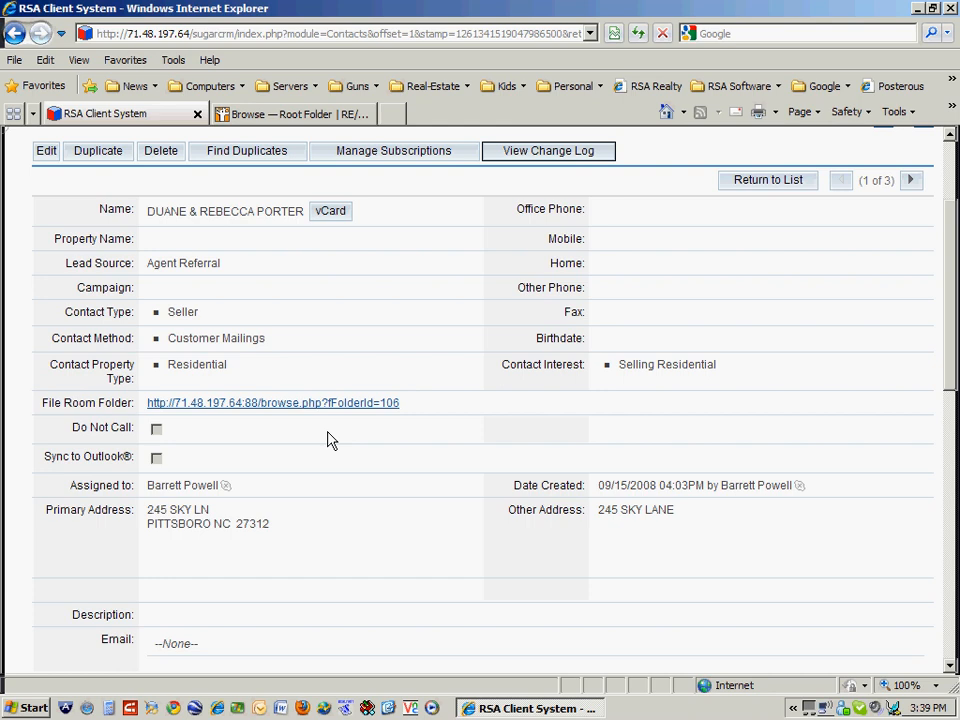
{"action": "mouse_move", "coordinate": [287, 469]}
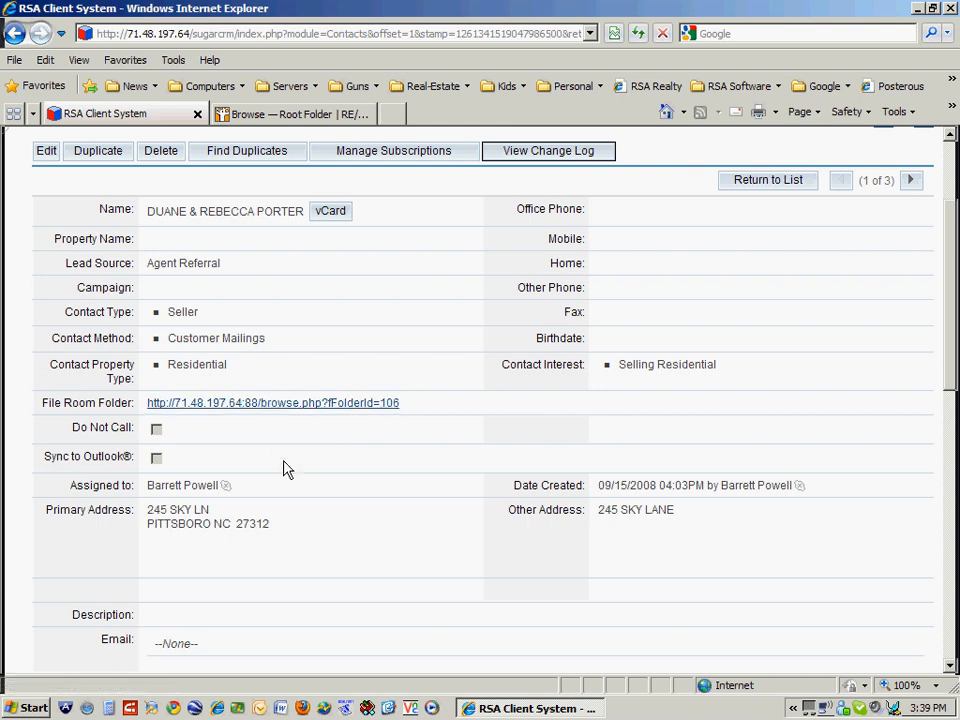
{"action": "mouse_move", "coordinate": [270, 518]}
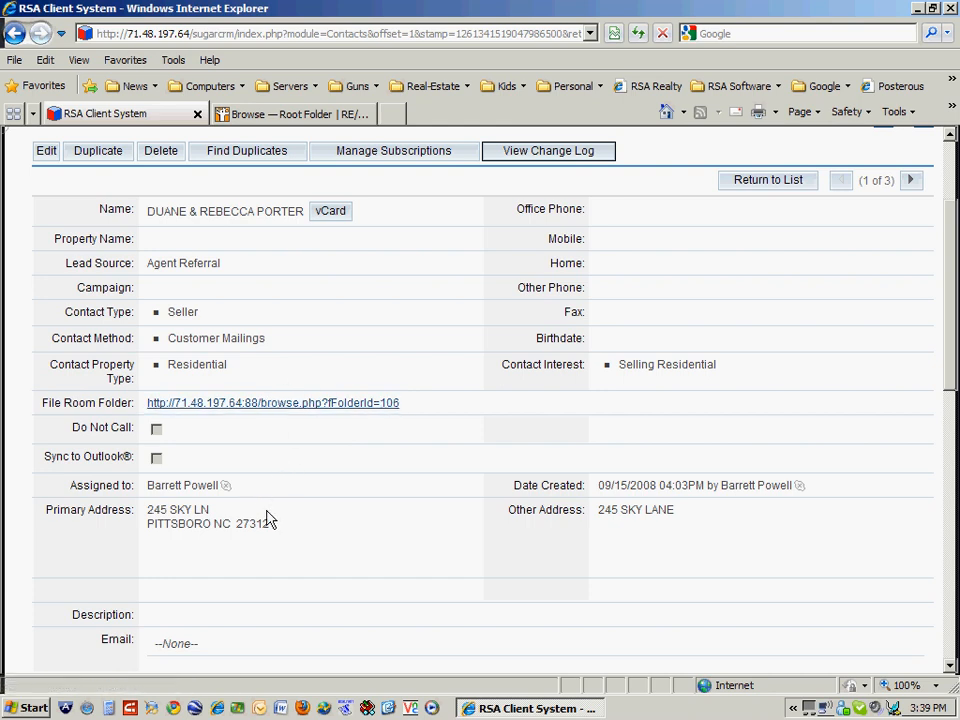
{"action": "mouse_move", "coordinate": [517, 418]}
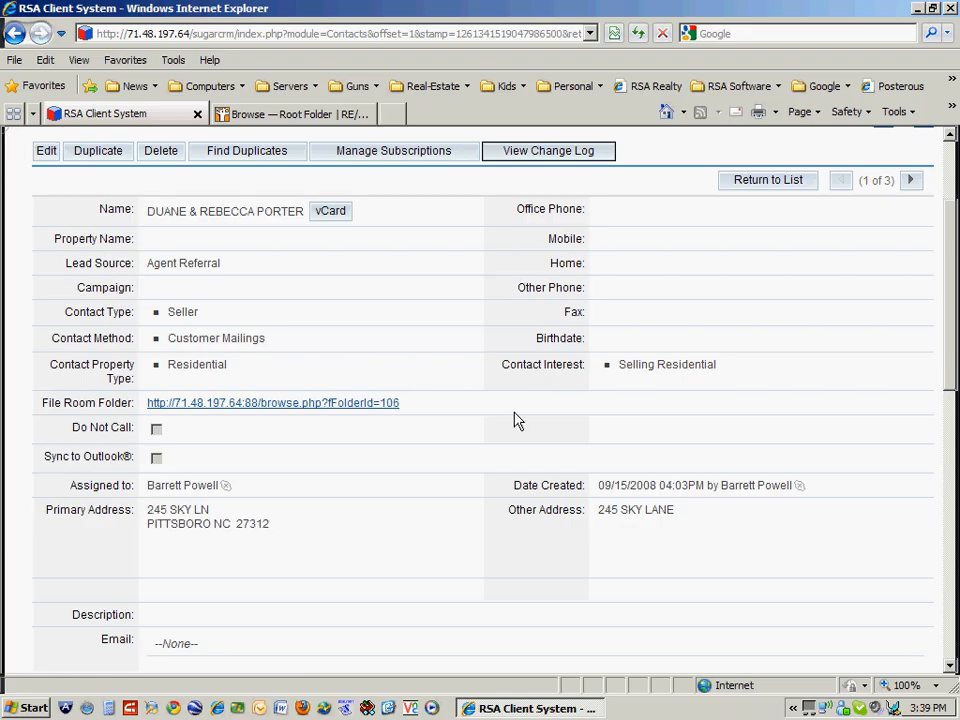
{"action": "mouse_move", "coordinate": [612, 351]}
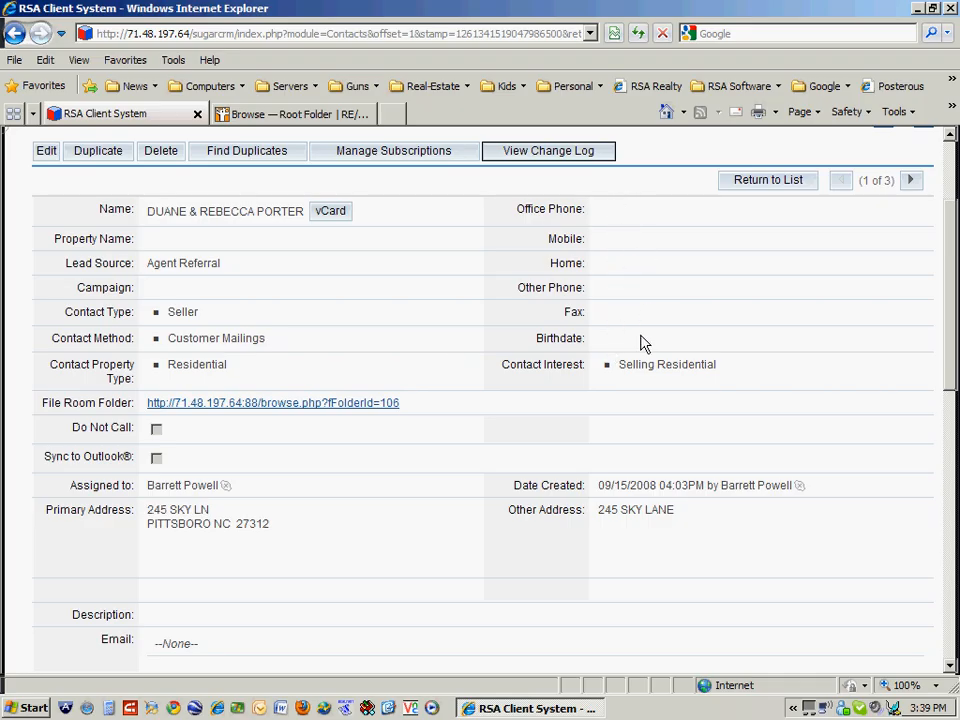
- Scroll past the Porter contact's empty activities, history and leads, then Create an opportunity
{"action": "scroll", "scroll_direction": "down", "scroll_amount": 3}
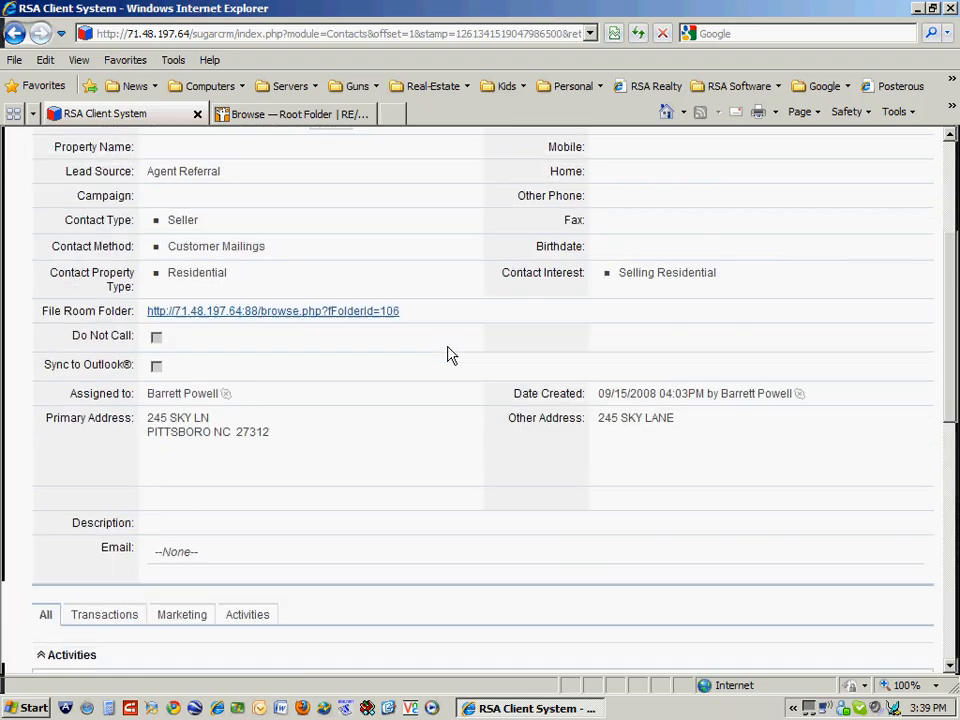
{"action": "scroll", "scroll_direction": "down", "scroll_amount": 3}
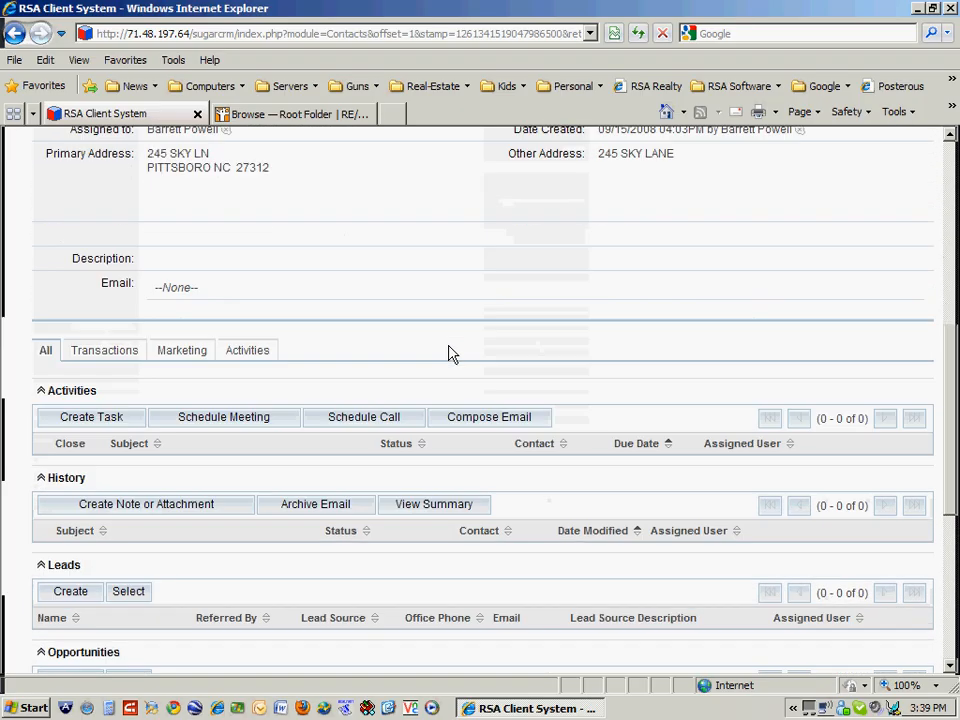
{"action": "scroll", "scroll_direction": "down", "scroll_amount": 3}
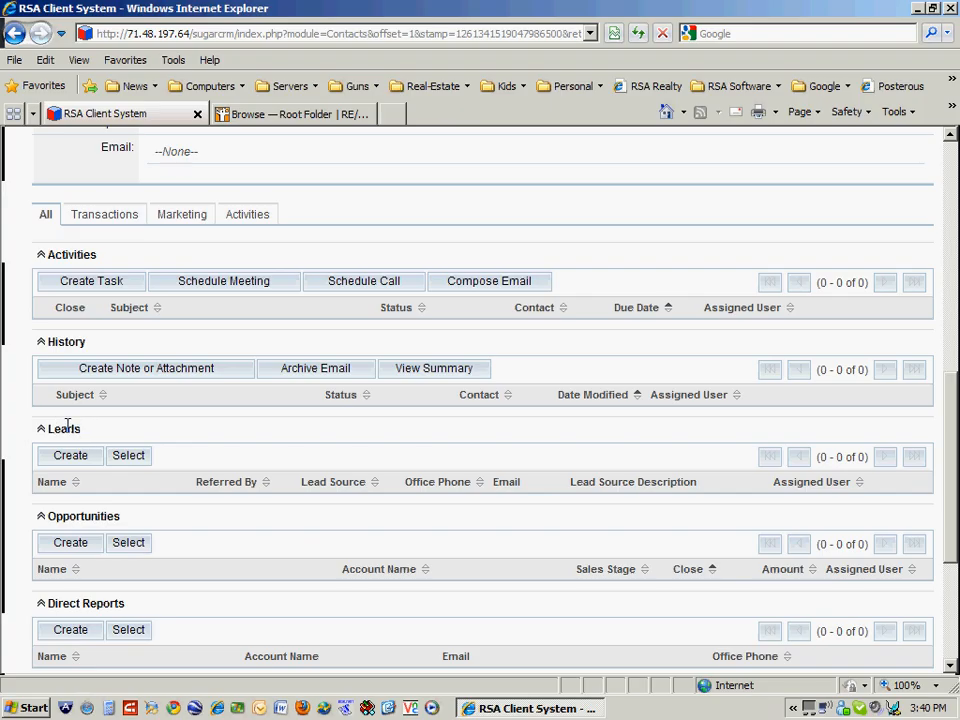
{"action": "scroll", "scroll_direction": "down", "scroll_amount": 3}
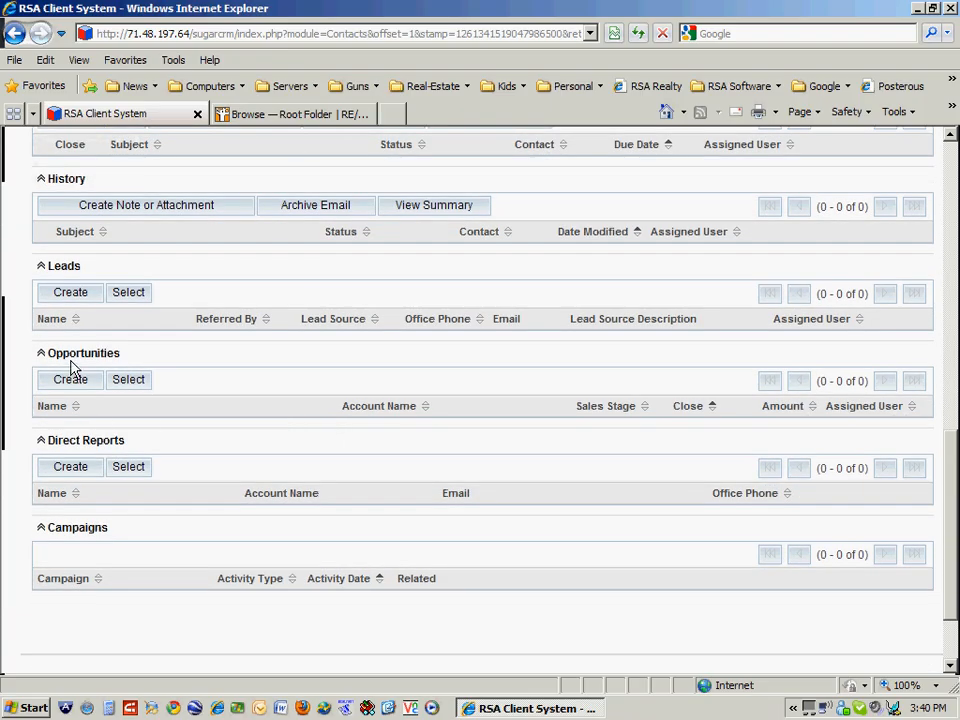
{"action": "left_click", "coordinate": [70, 379]}
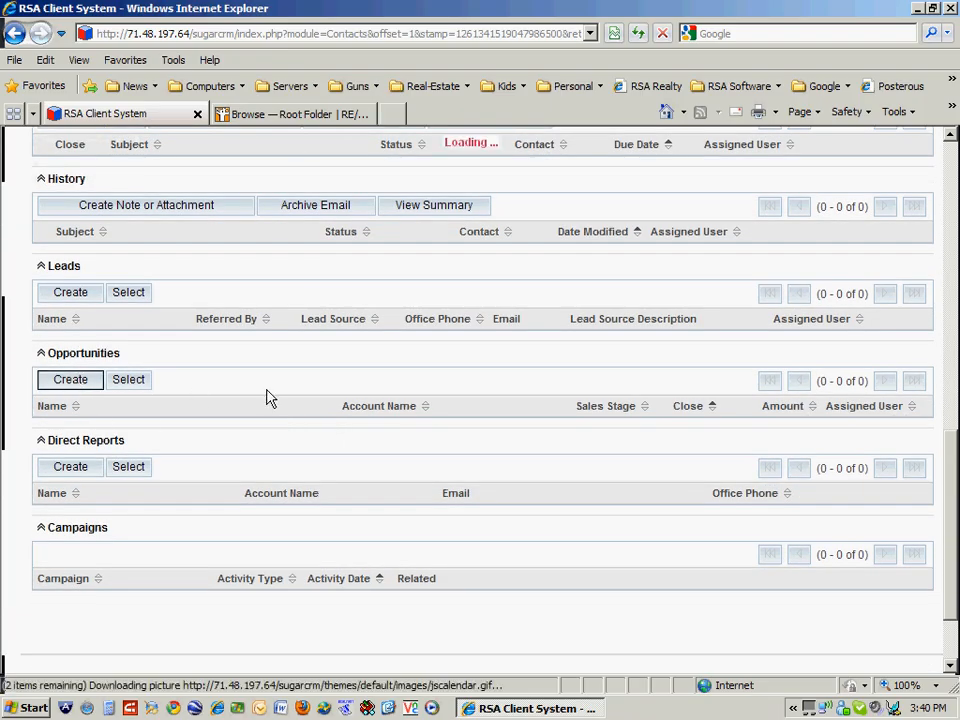
- Check the opportunity Type and Sales Stage options and click Amount, then cancel unsaved
{"action": "left_click", "coordinate": [70, 379]}
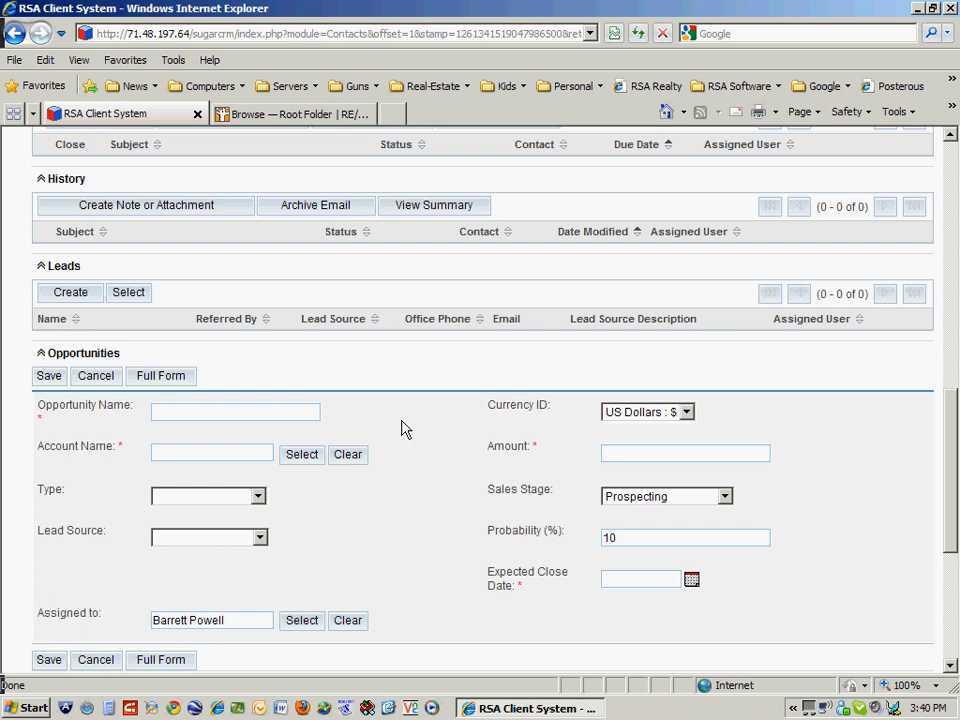
{"action": "scroll", "scroll_direction": "down", "scroll_amount": 3}
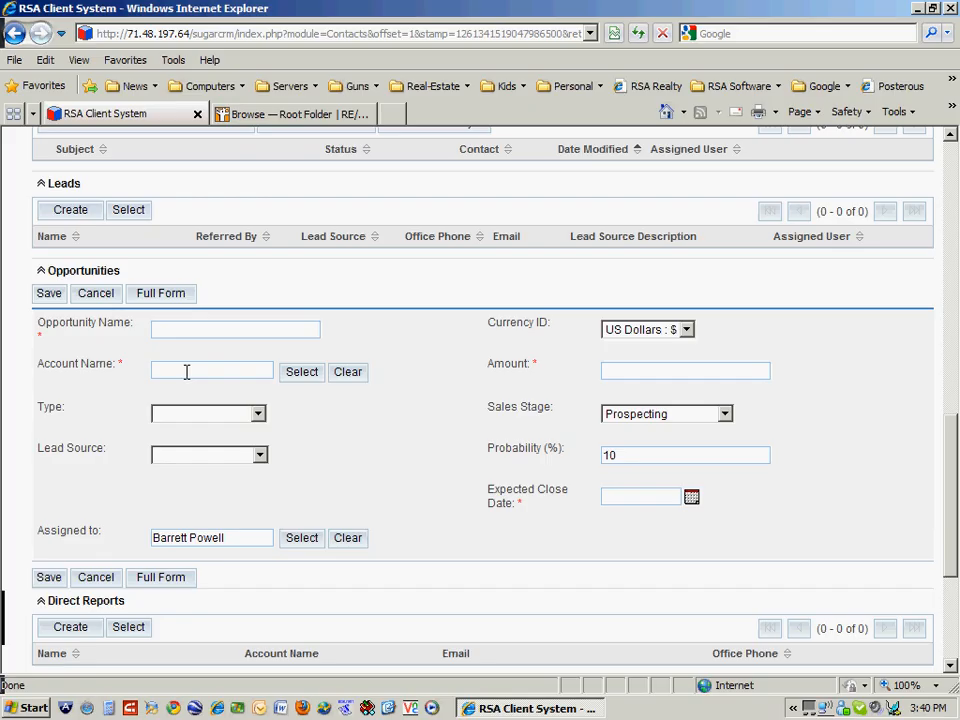
{"action": "left_click", "coordinate": [207, 413]}
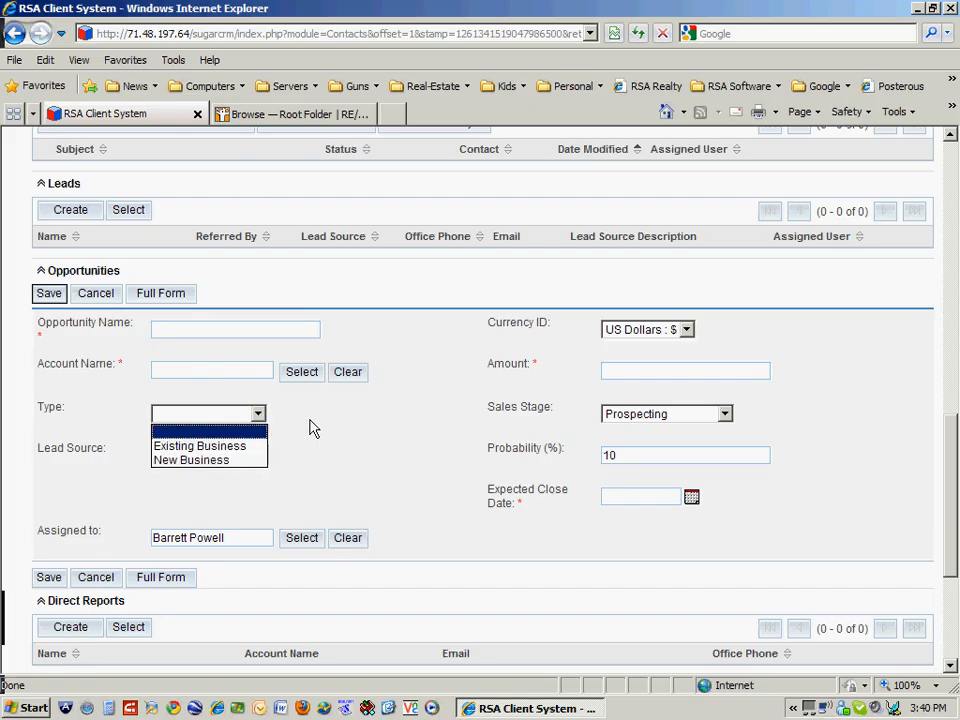
{"action": "left_click", "coordinate": [261, 455]}
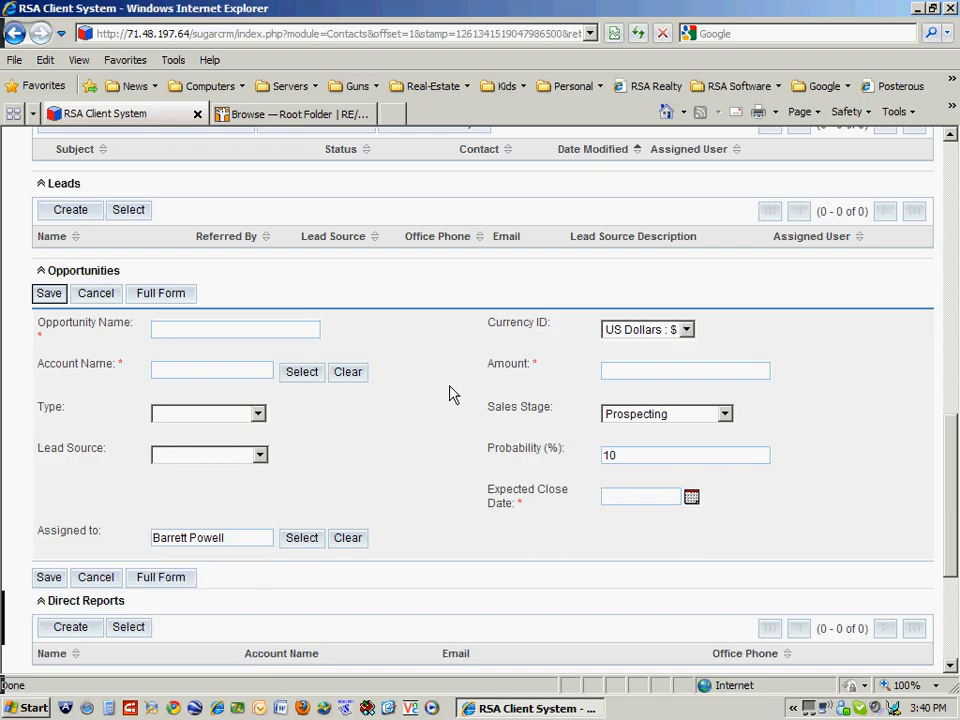
{"action": "left_click", "coordinate": [685, 371]}
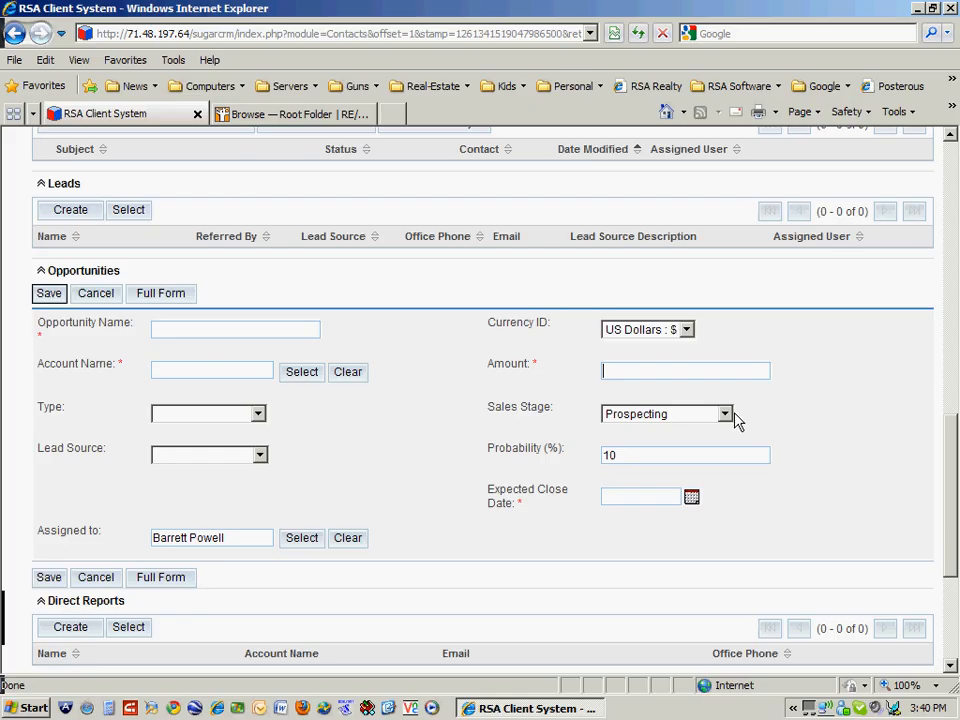
{"action": "left_click", "coordinate": [723, 413]}
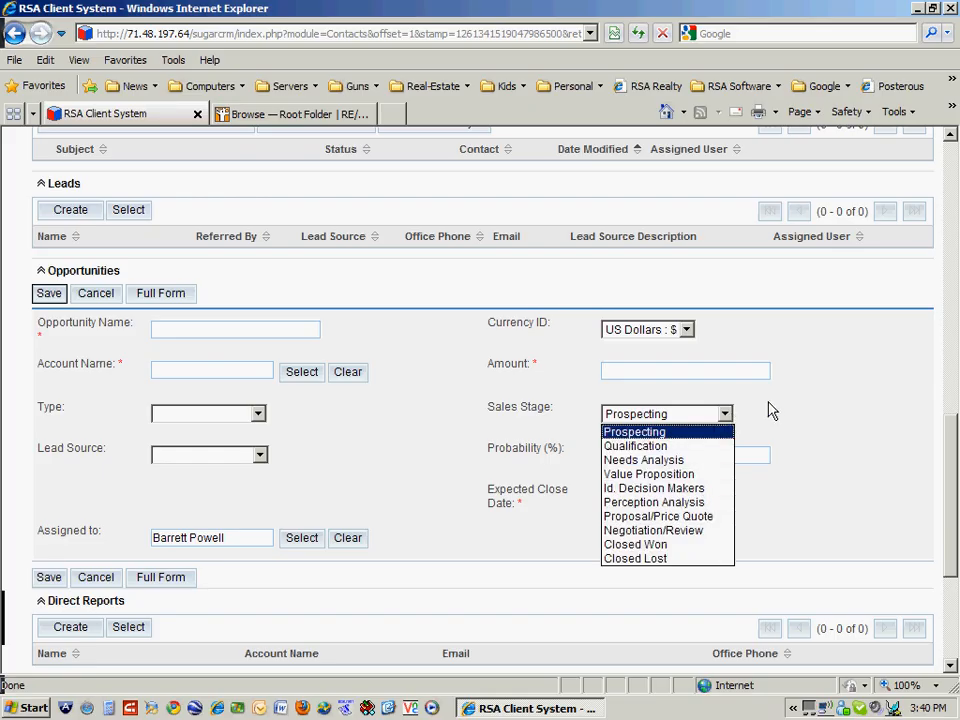
{"action": "left_click", "coordinate": [634, 431]}
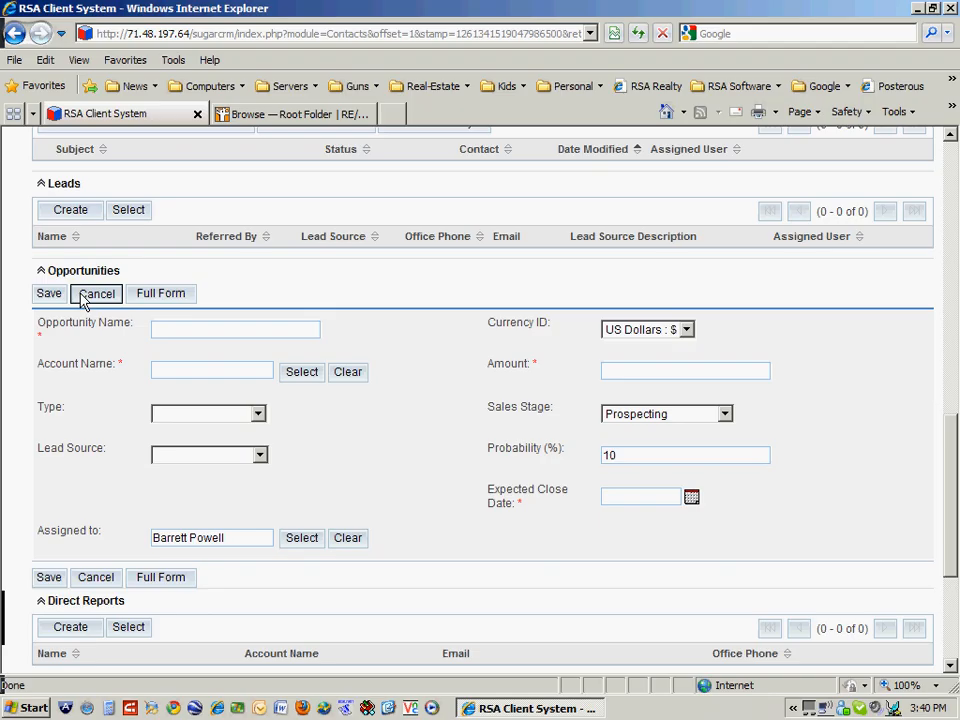
{"action": "left_click", "coordinate": [96, 293]}
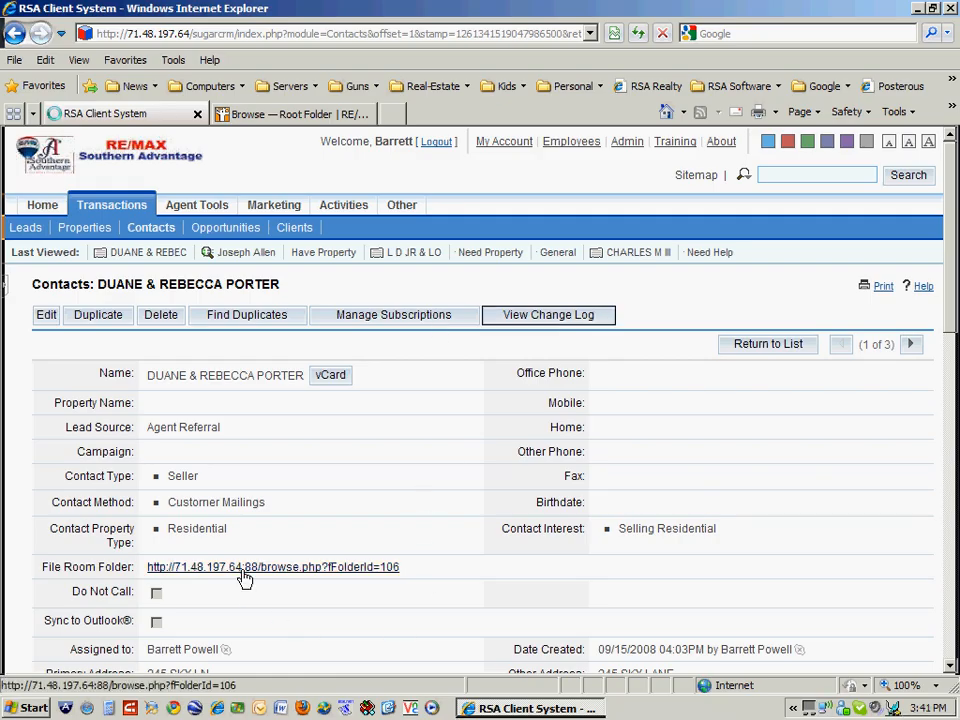
{"action": "left_click", "coordinate": [272, 567]}
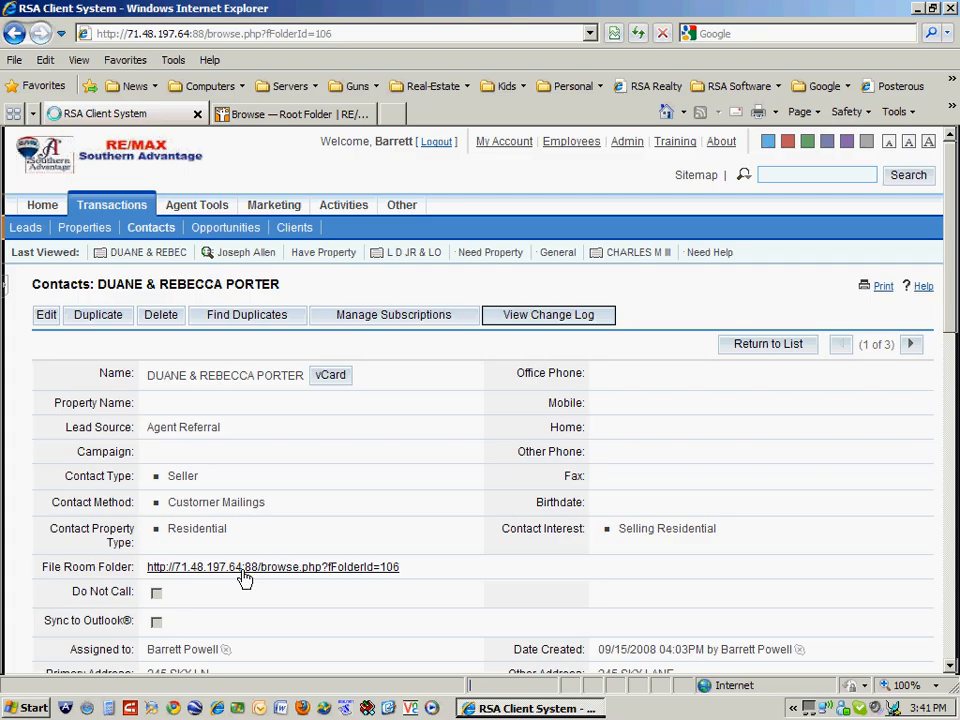
{"action": "left_click", "coordinate": [272, 567]}
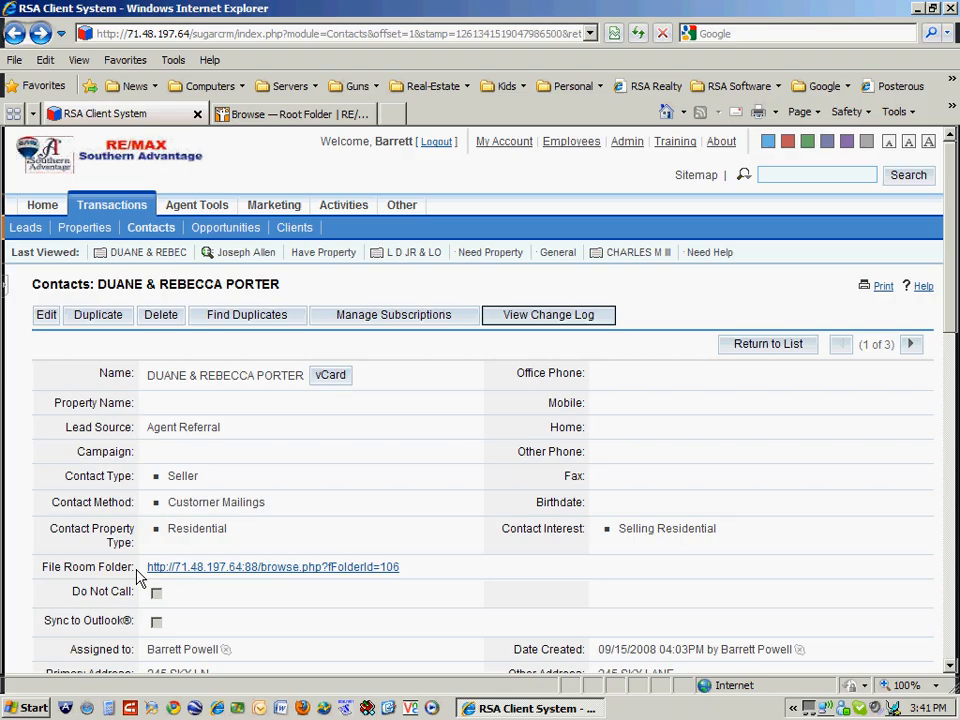
{"action": "mouse_move", "coordinate": [217, 578]}
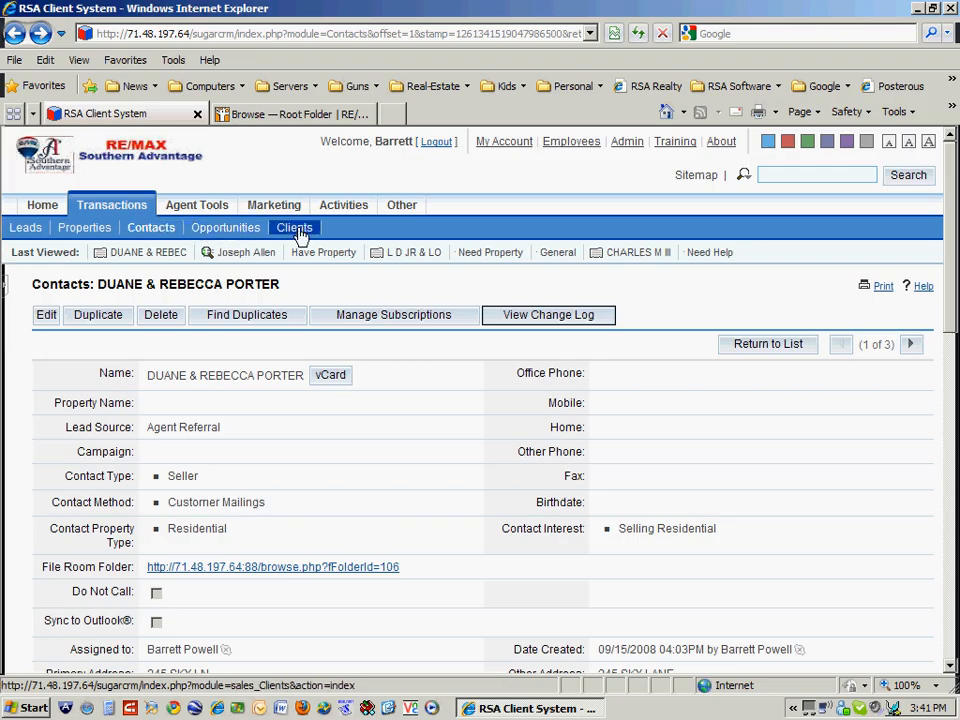
{"action": "left_click", "coordinate": [197, 204]}
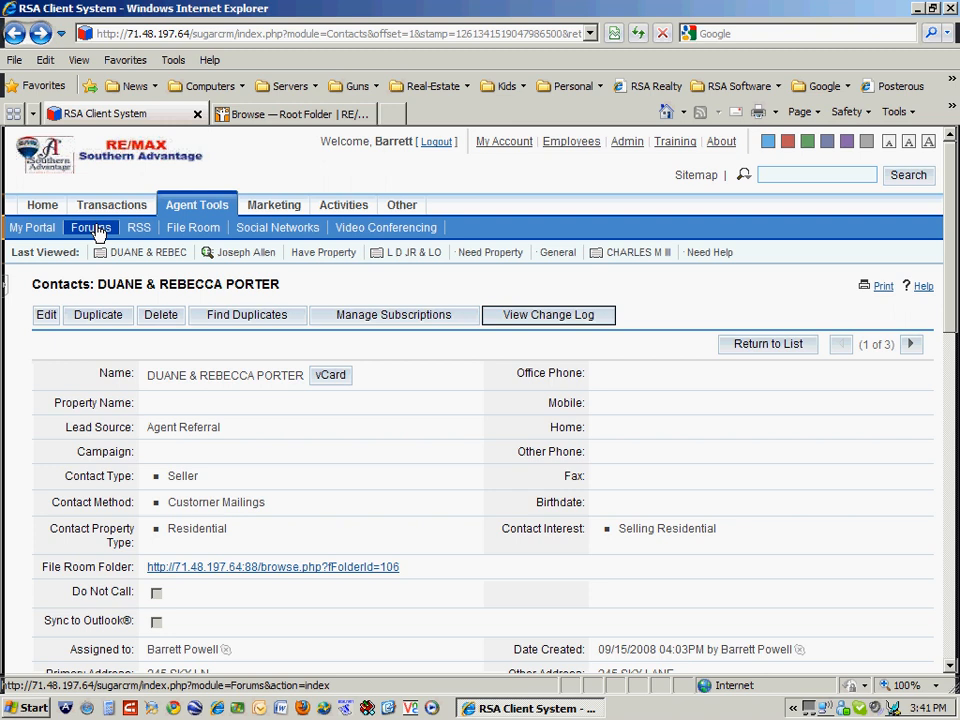
- Open Agent Tools > Forums and scroll the General, Need Help, Have Property and Need Property boards
{"action": "left_click", "coordinate": [90, 228]}
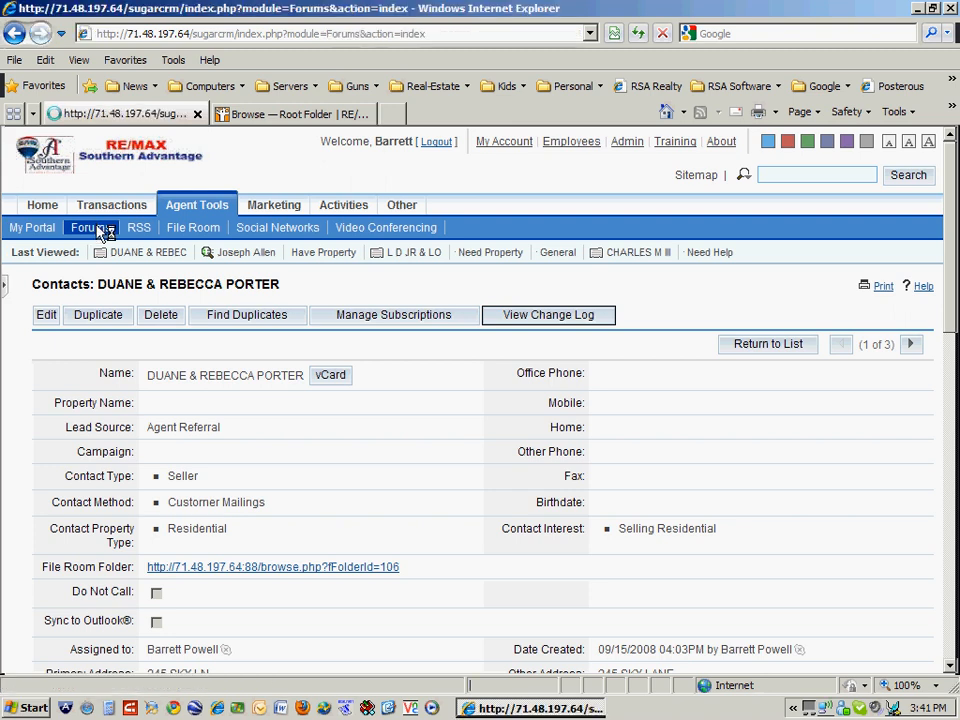
{"action": "left_click", "coordinate": [91, 228]}
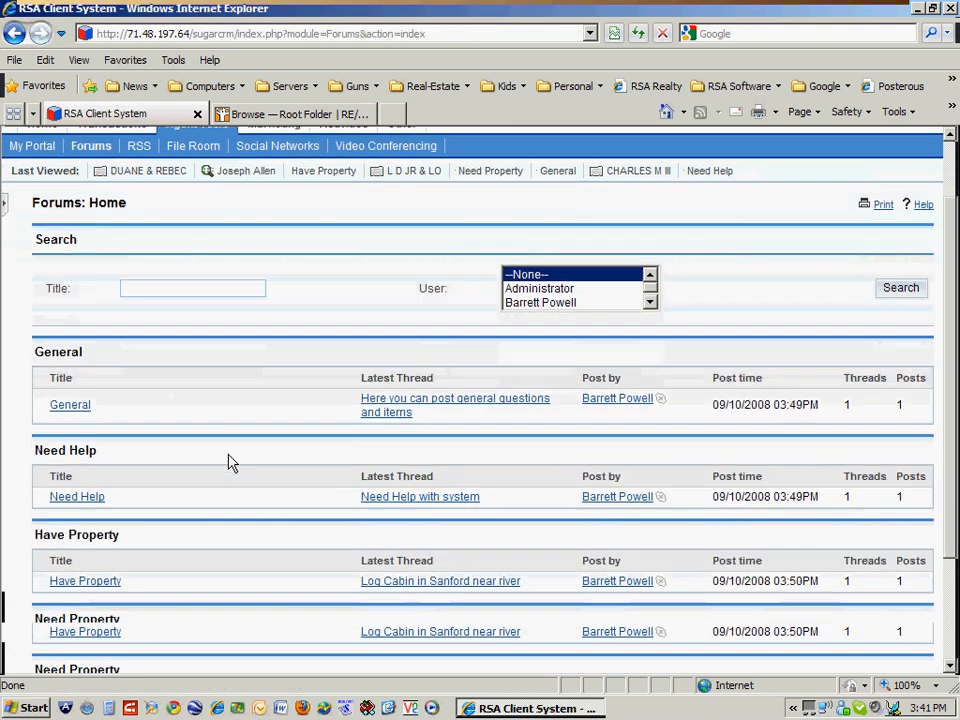
{"action": "scroll", "scroll_direction": "down", "scroll_amount": 3}
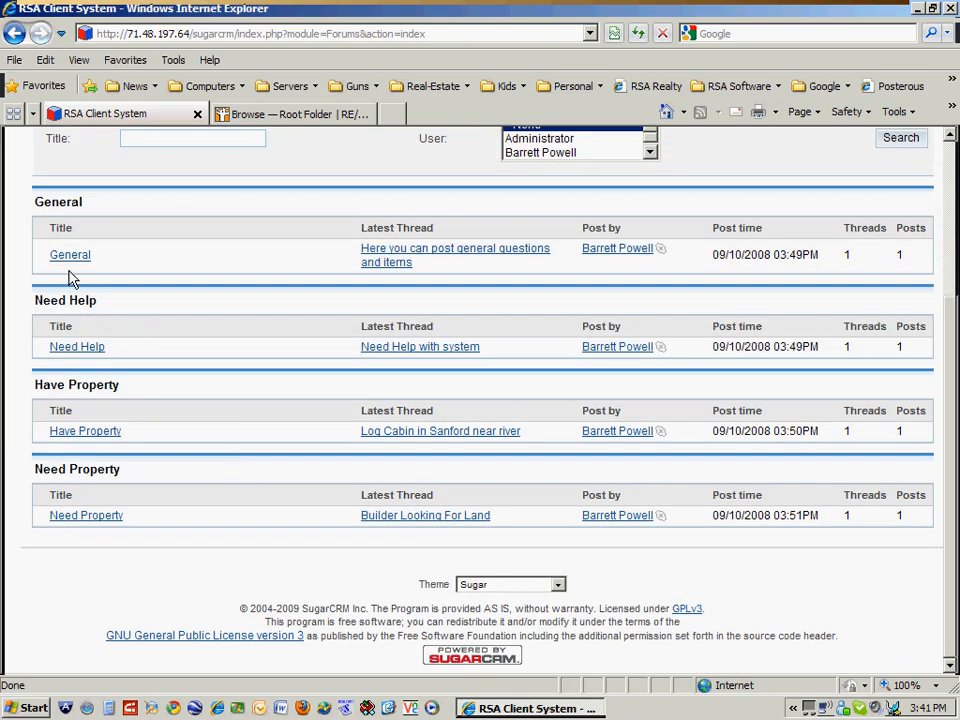
{"action": "mouse_move", "coordinate": [400, 262]}
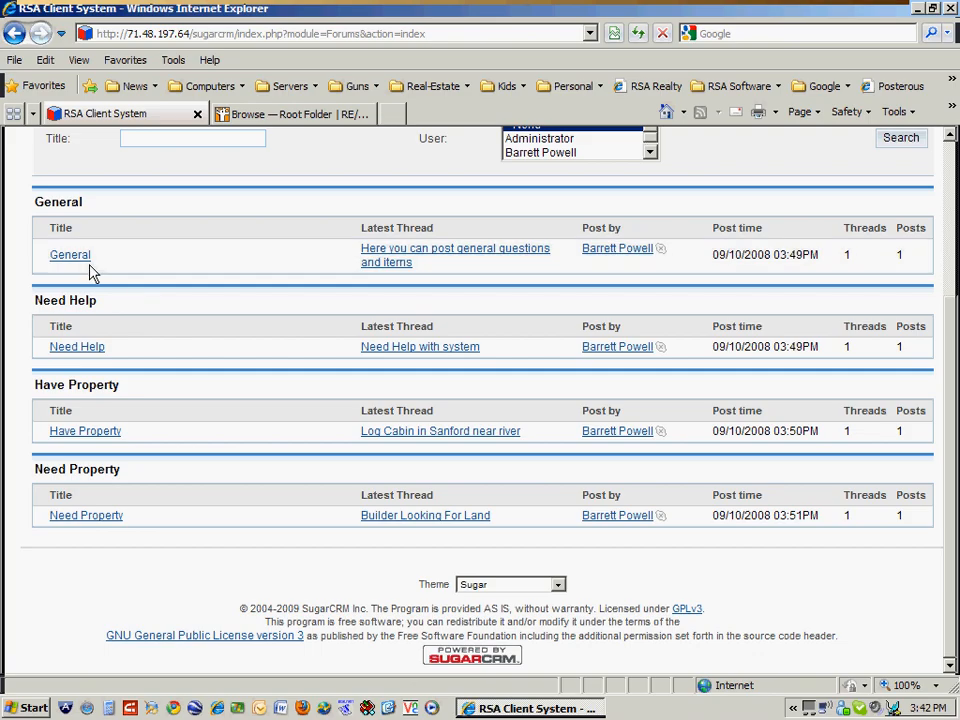
{"action": "mouse_move", "coordinate": [368, 255]}
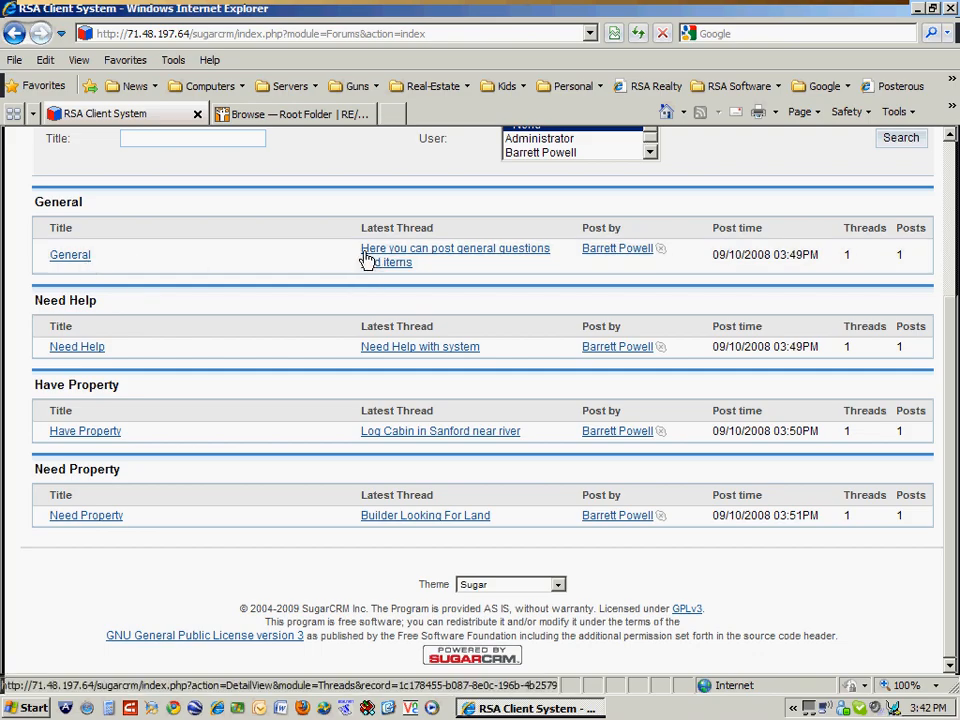
{"action": "mouse_move", "coordinate": [120, 361]}
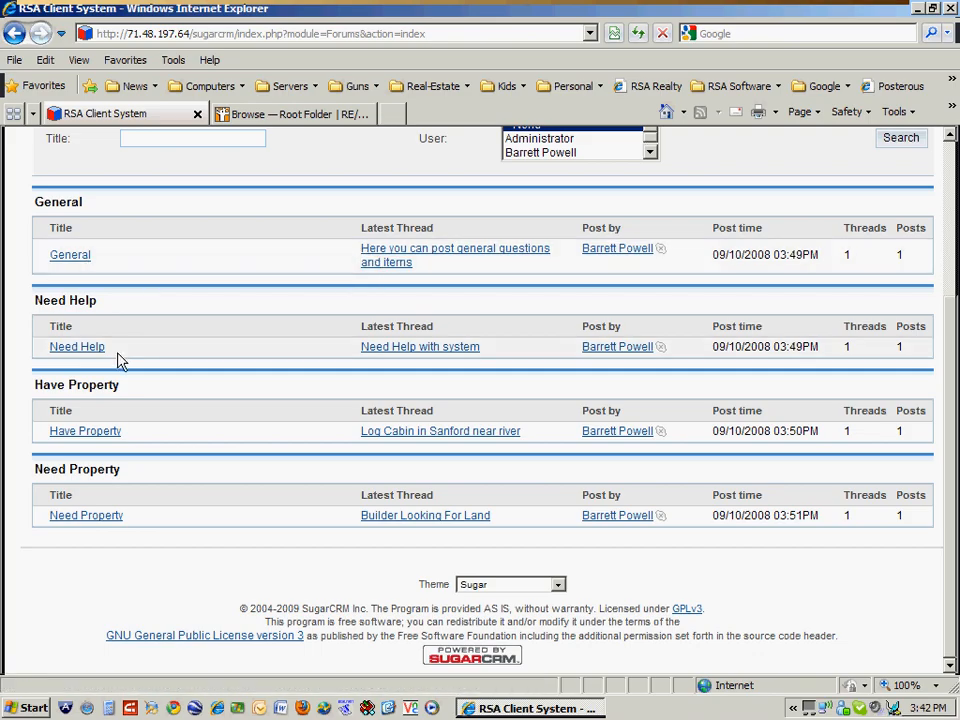
{"action": "mouse_move", "coordinate": [165, 440]}
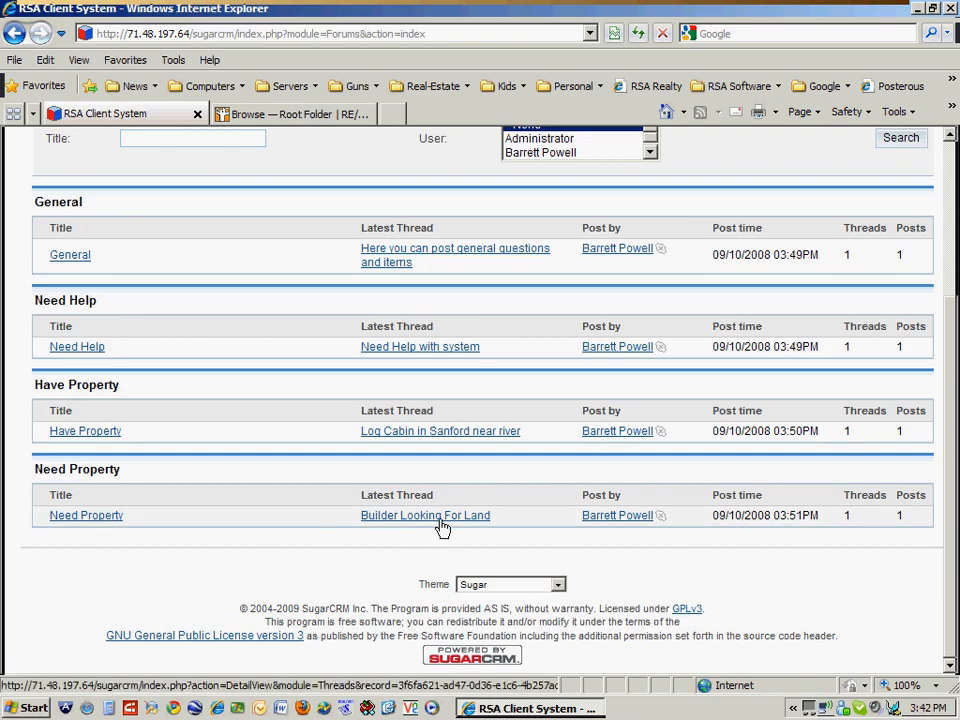
{"action": "mouse_move", "coordinate": [205, 530]}
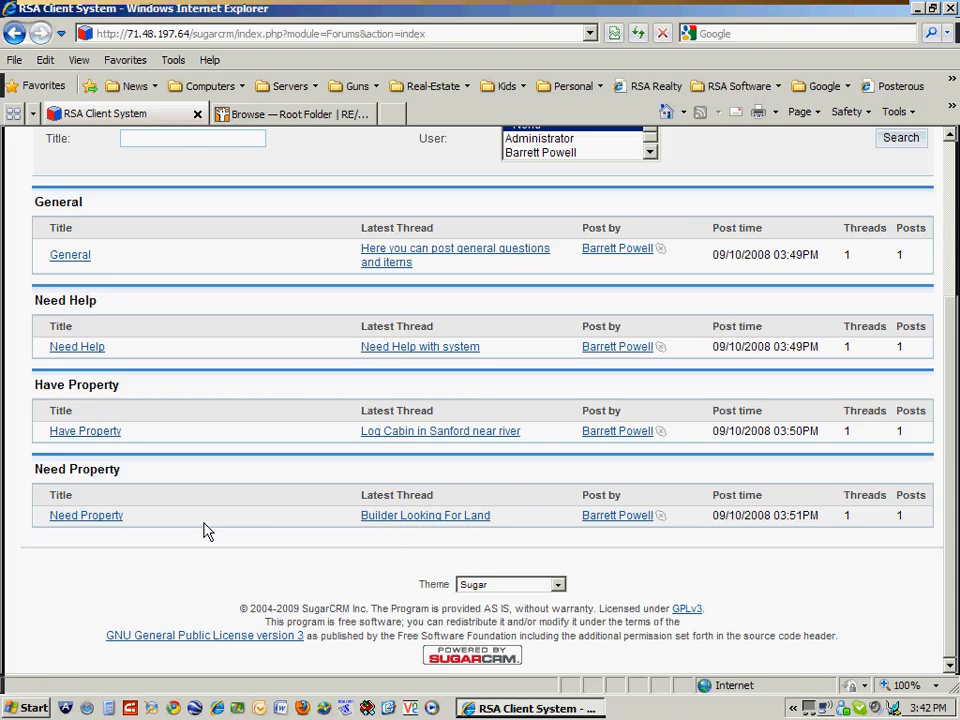
{"action": "mouse_move", "coordinate": [213, 530]}
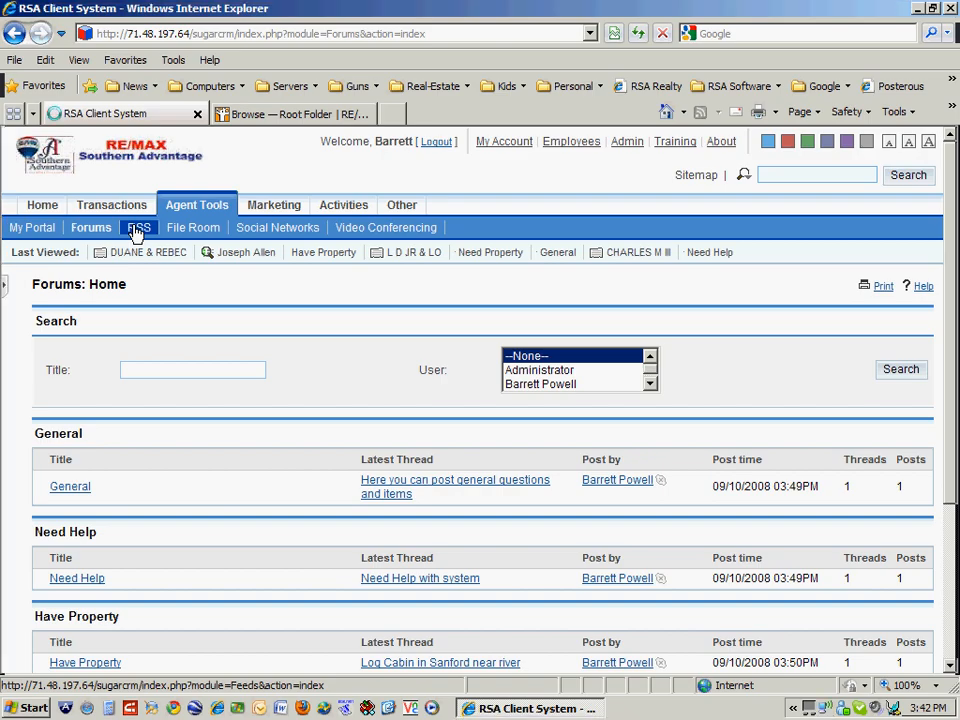
- Show My RSS News Feeds with NAR Virtual Library and PRWeb Business Real Estate headlines
{"action": "left_click", "coordinate": [138, 227]}
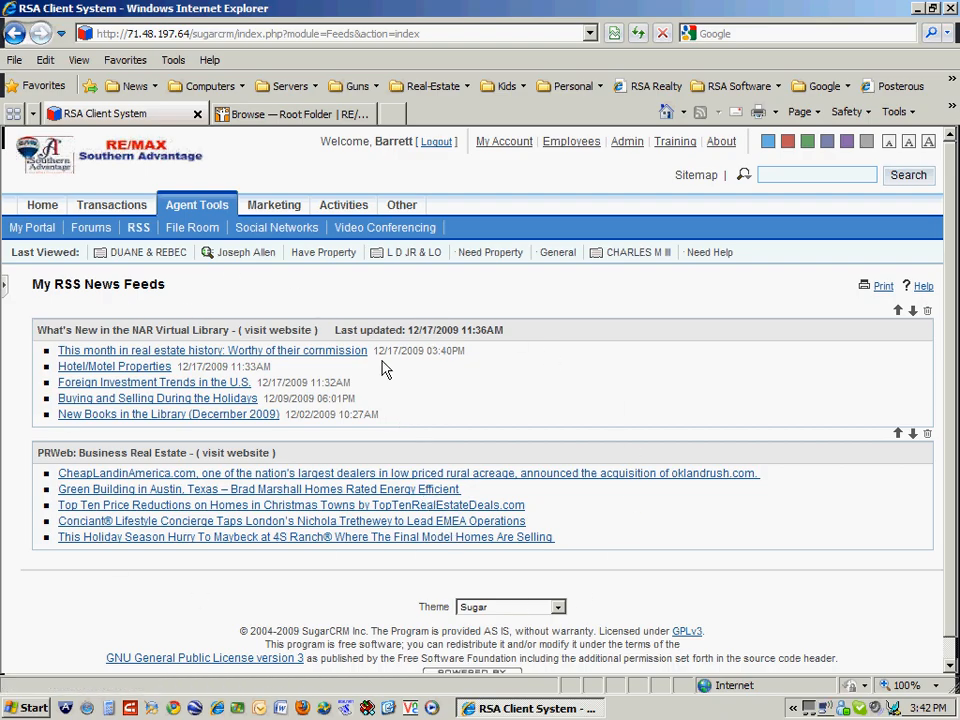
{"action": "mouse_move", "coordinate": [225, 322]}
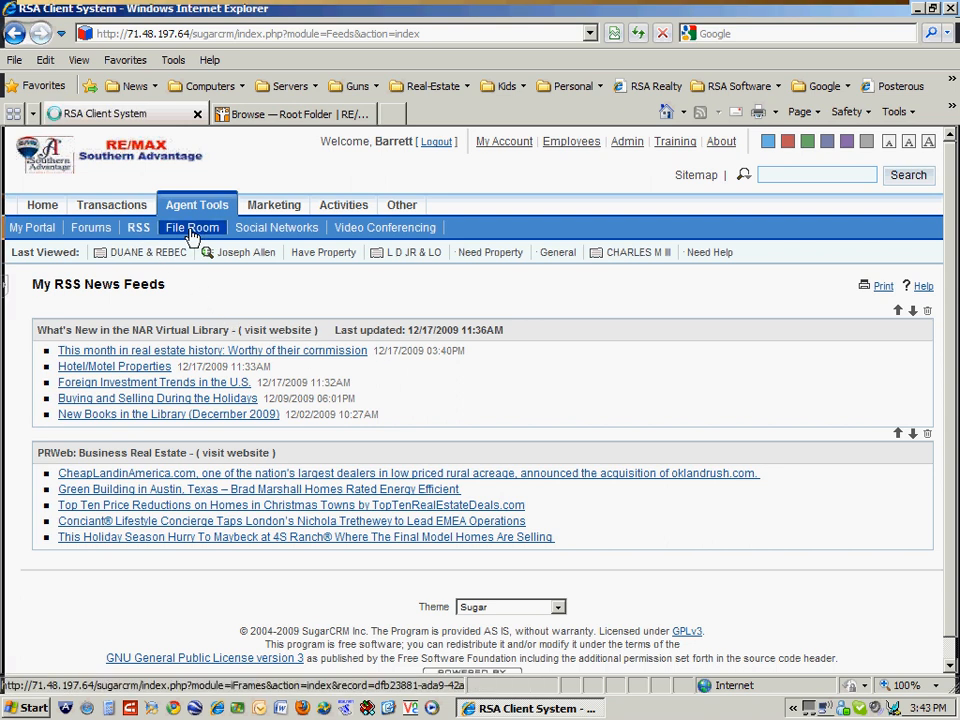
- Go through File Room to the Social Networks portal listing ActiveRain, LinkedIn, Trulia, Twitter, Zillow
{"action": "left_click", "coordinate": [192, 227]}
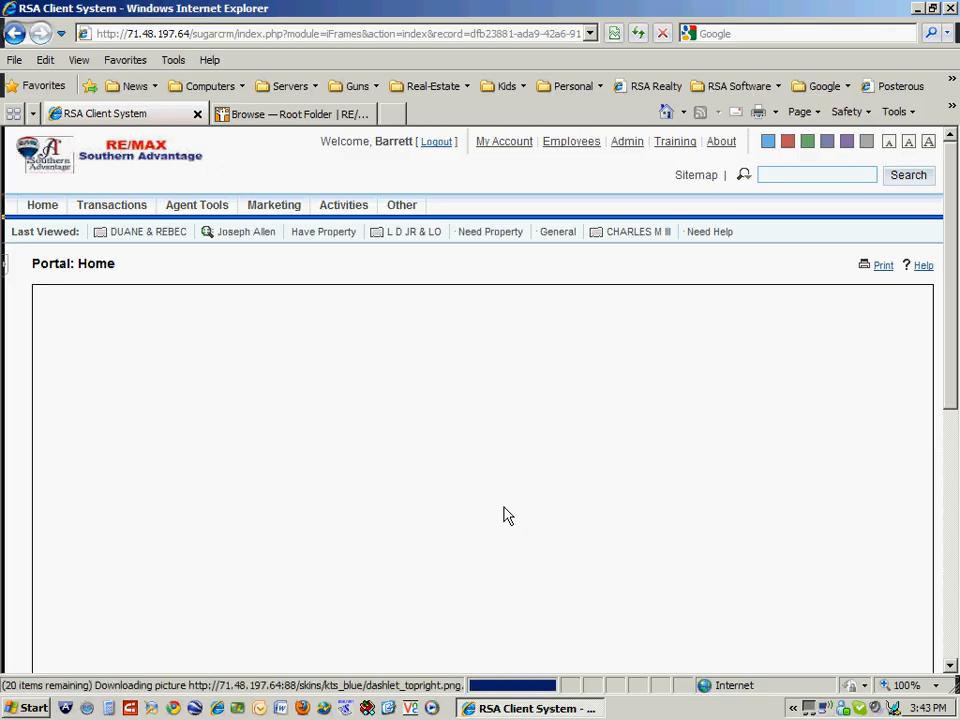
{"action": "left_click", "coordinate": [196, 204]}
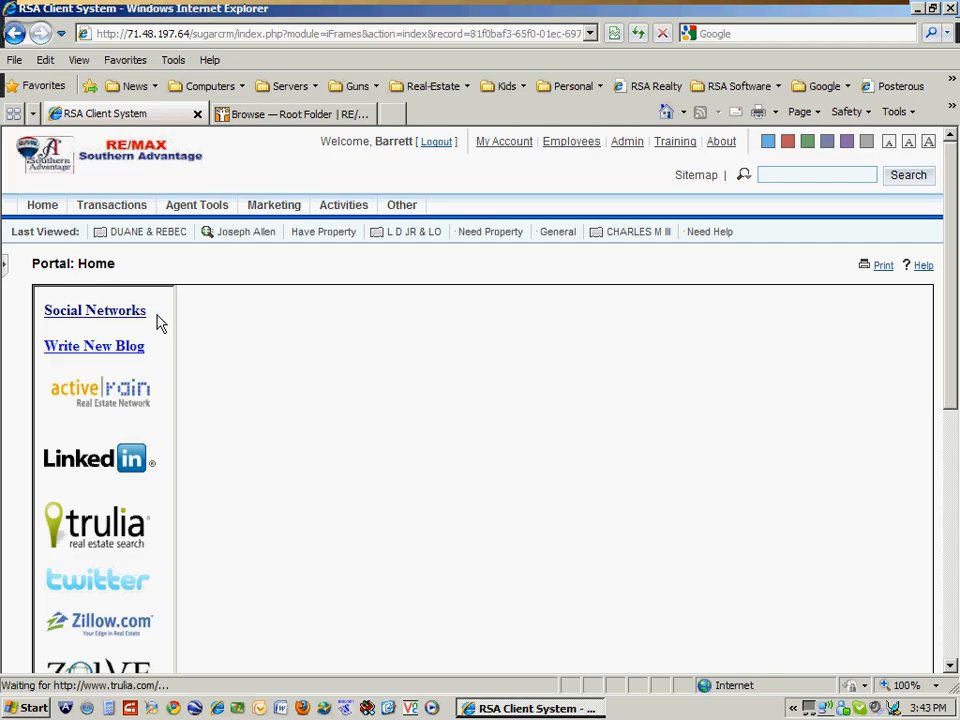
- Load Trulia from the Social Networks panel and close its survey popup
{"action": "left_click", "coordinate": [94, 525]}
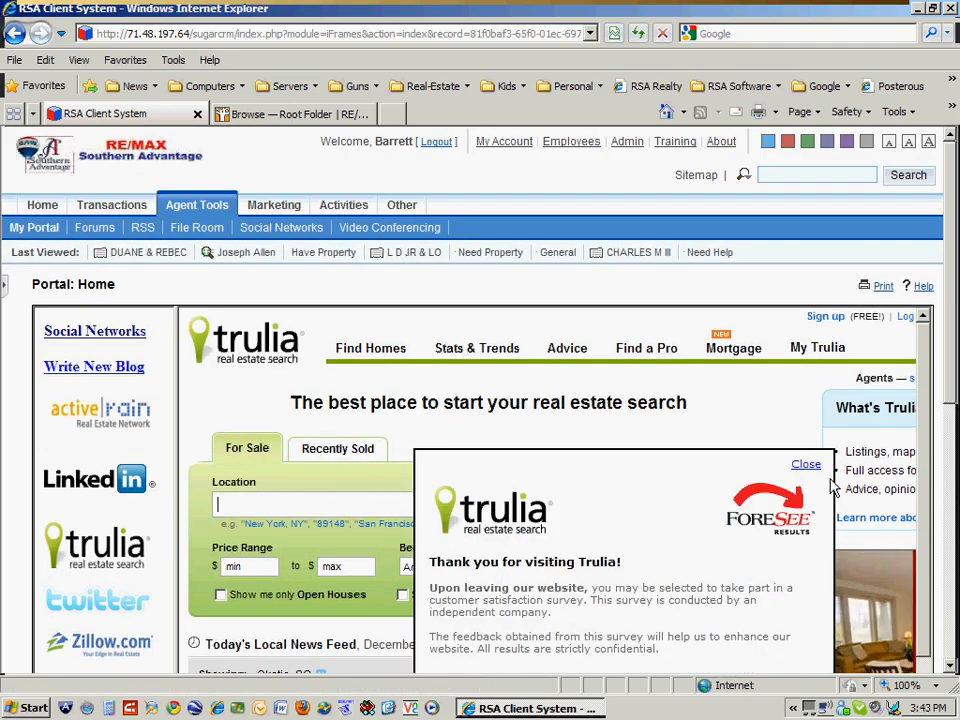
{"action": "left_click", "coordinate": [806, 464]}
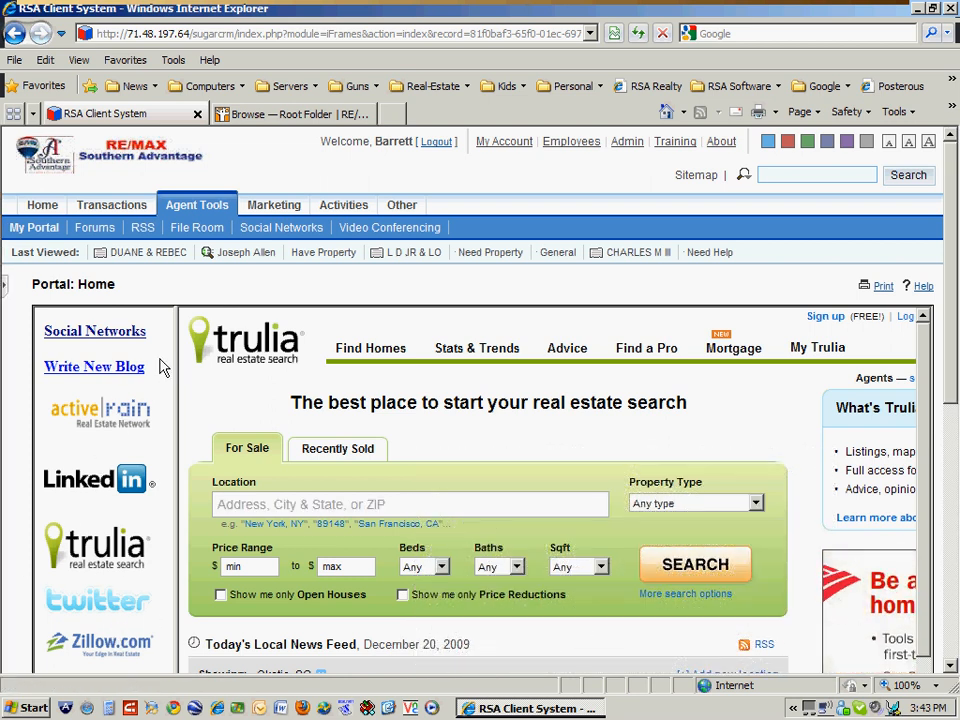
{"action": "mouse_move", "coordinate": [320, 291]}
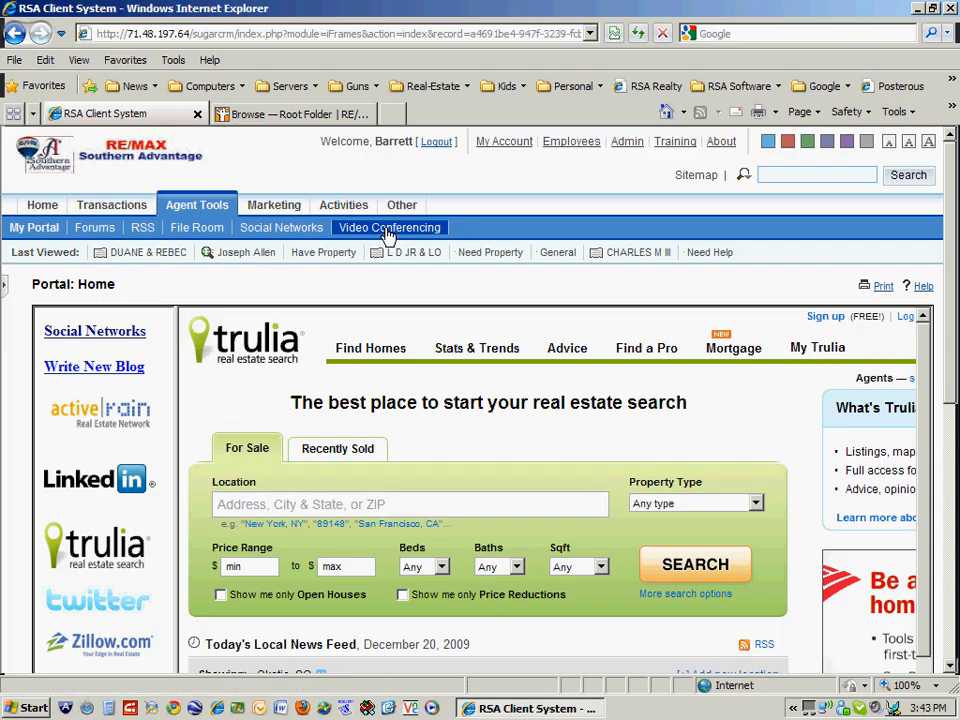
- Sign in to the Dimdim Free account, dismiss the Recordings popup, and see no upcoming meetings
{"action": "left_click", "coordinate": [389, 227]}
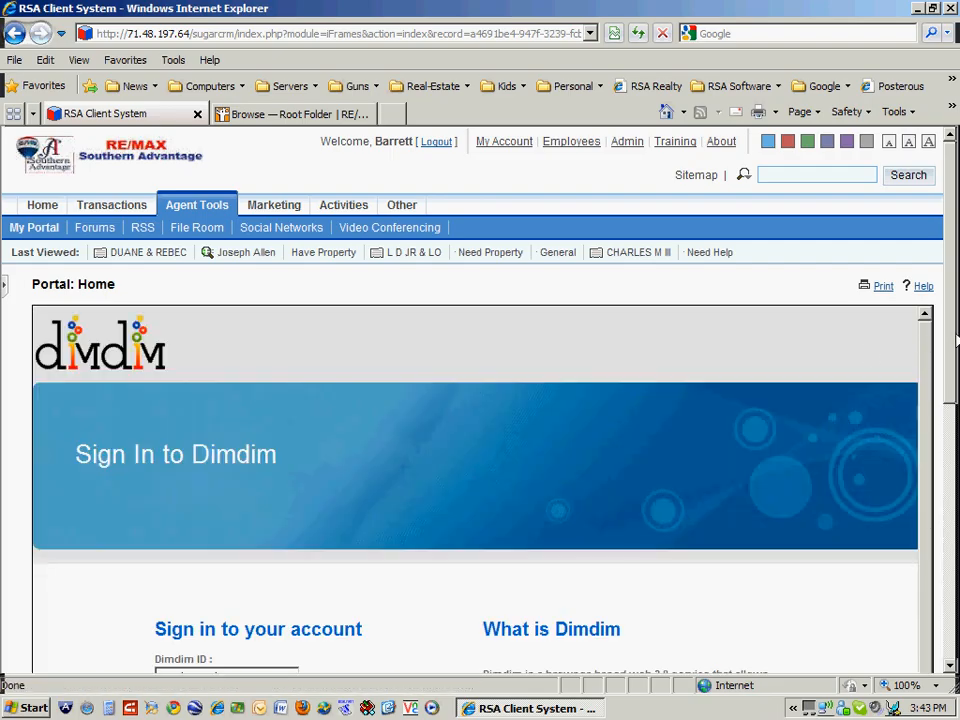
{"action": "scroll", "scroll_direction": "down", "scroll_amount": 3}
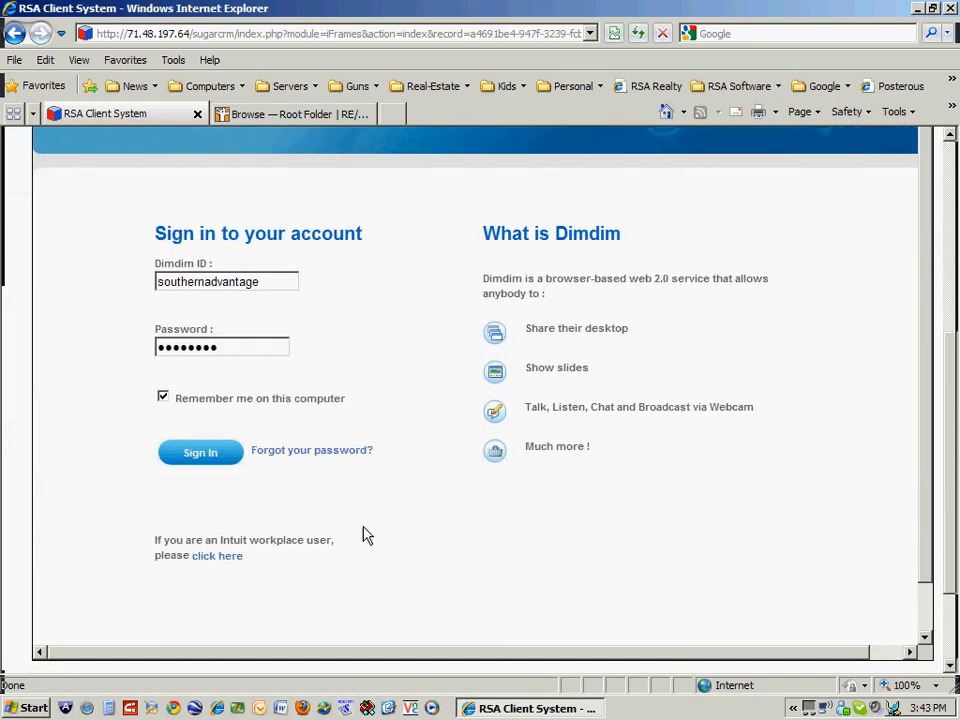
{"action": "left_click", "coordinate": [200, 452]}
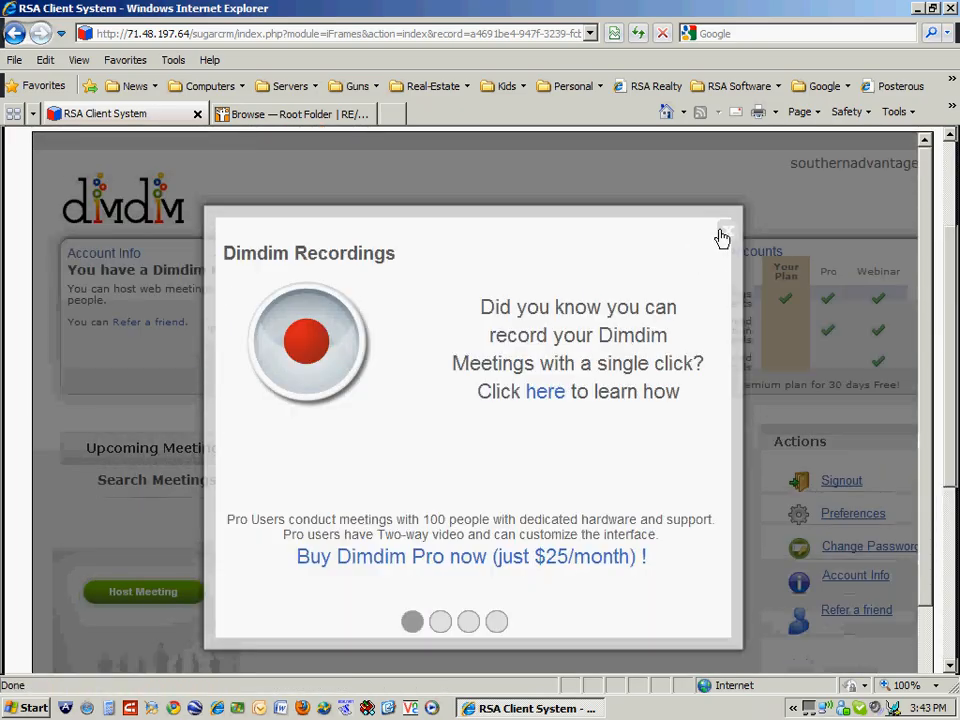
{"action": "left_click", "coordinate": [723, 230]}
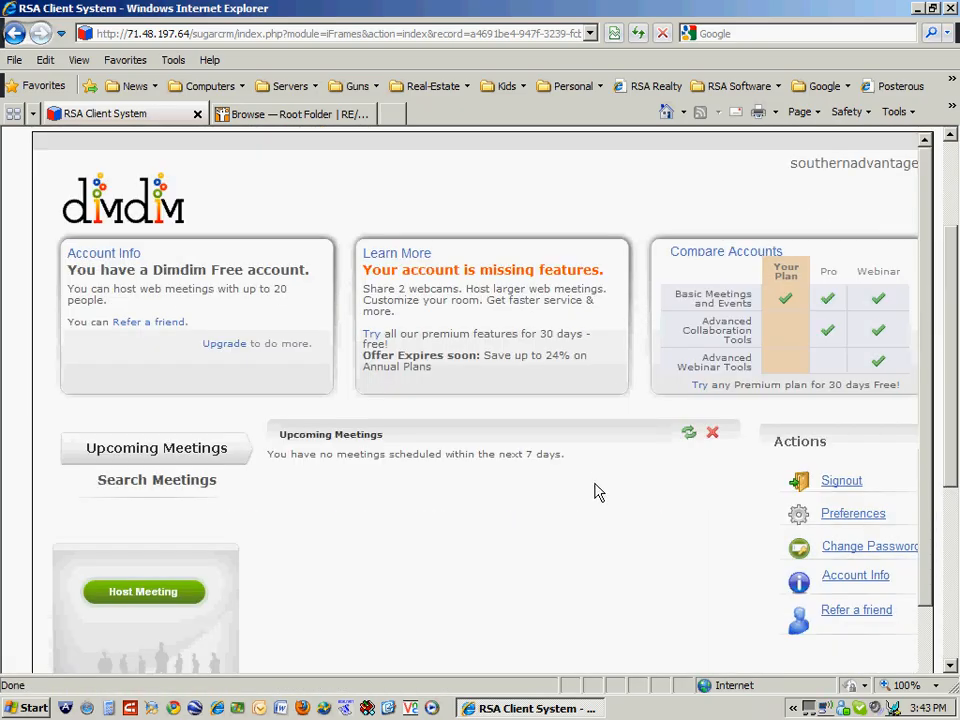
{"action": "scroll", "scroll_direction": "down", "scroll_amount": 3}
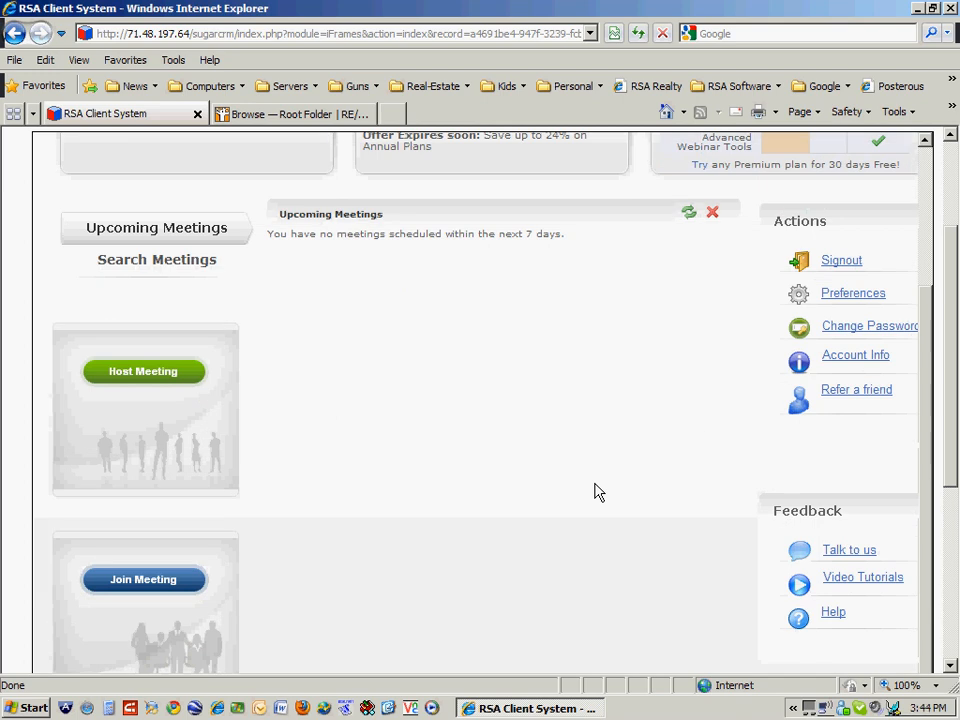
{"action": "mouse_move", "coordinate": [118, 590]}
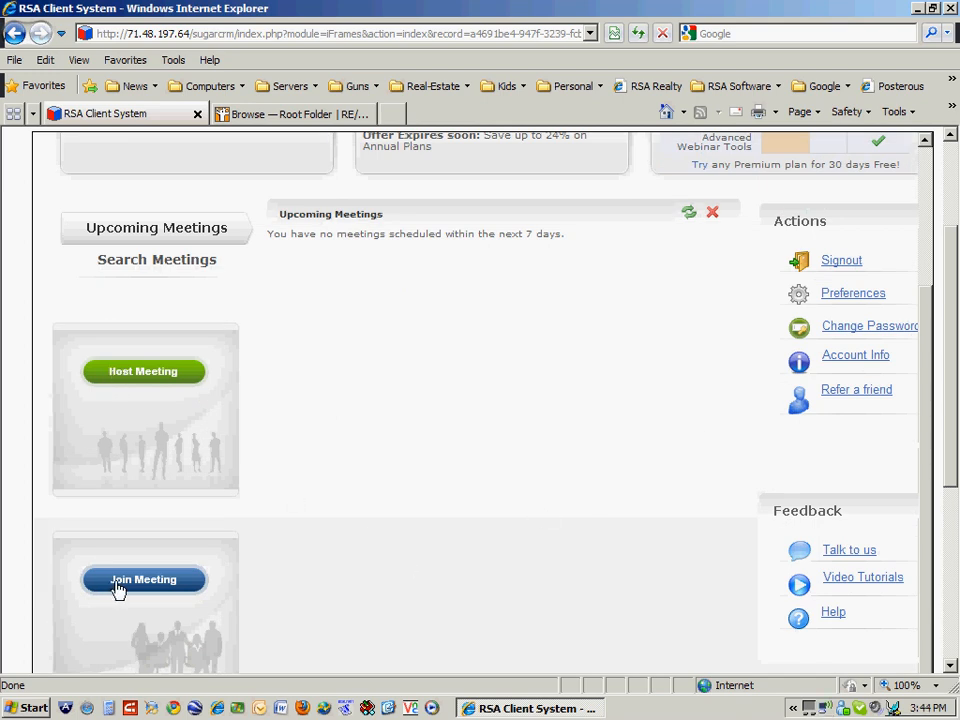
{"action": "mouse_move", "coordinate": [399, 579]}
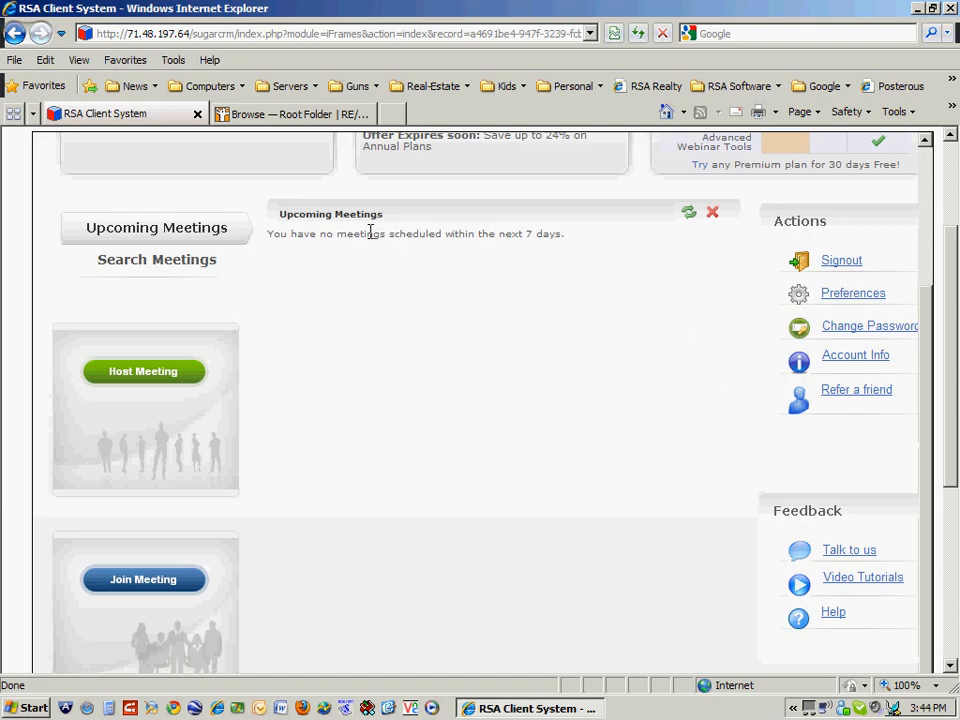
{"action": "mouse_move", "coordinate": [435, 322]}
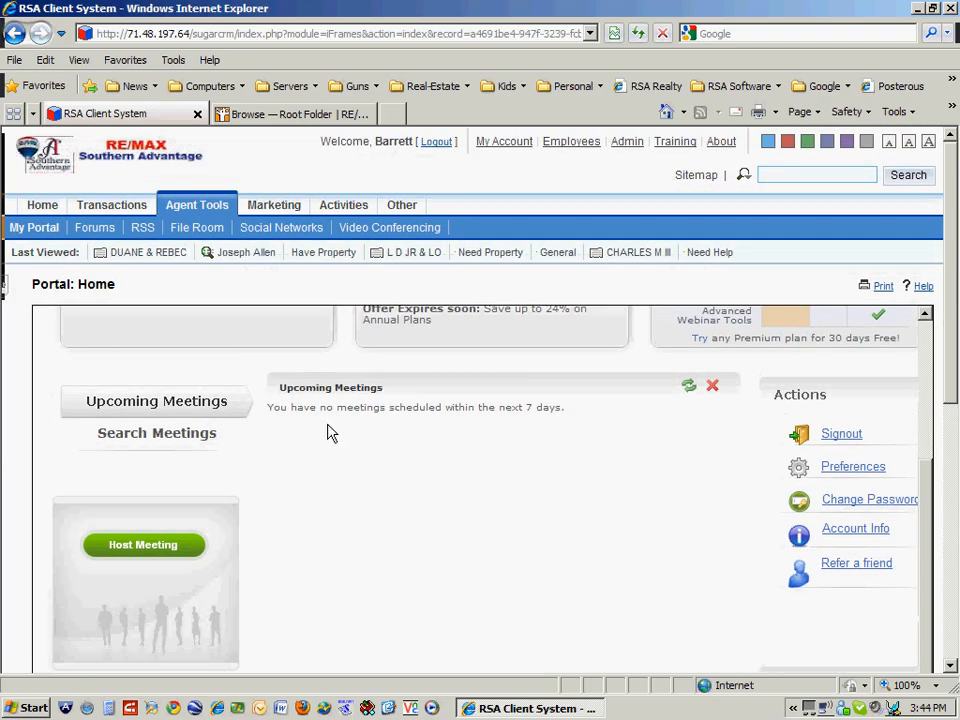
{"action": "mouse_move", "coordinate": [551, 574]}
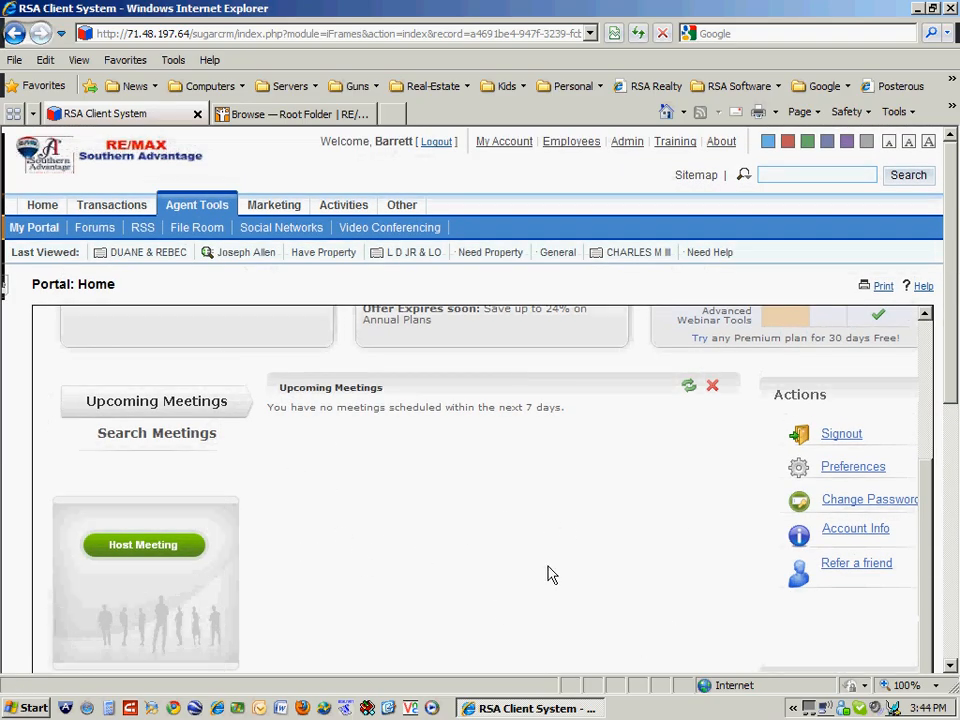
{"action": "mouse_move", "coordinate": [617, 558]}
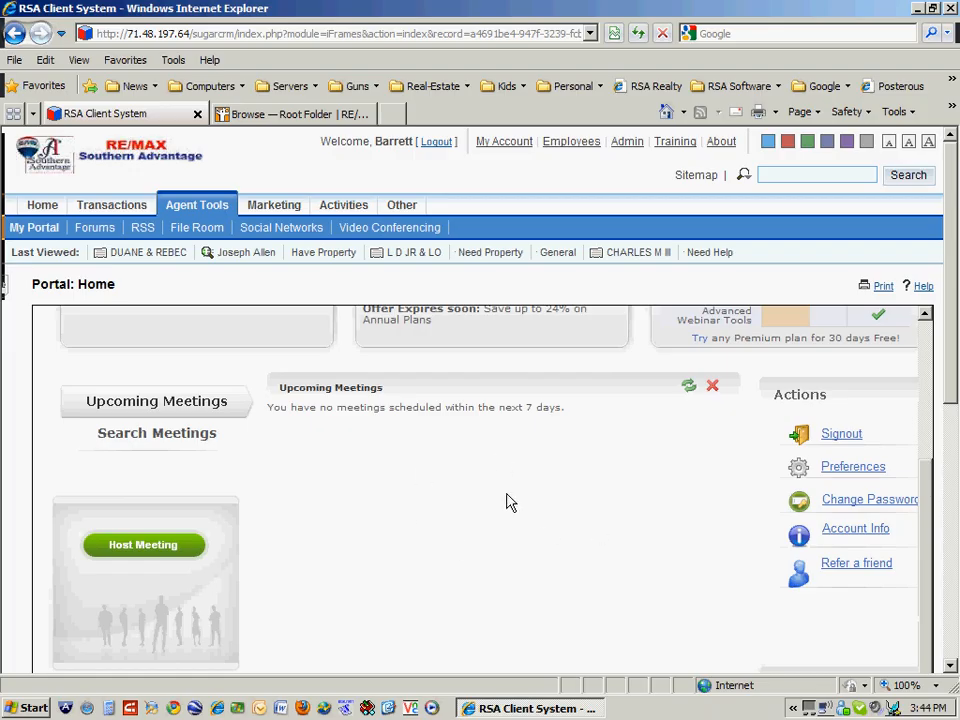
{"action": "left_click", "coordinate": [274, 205]}
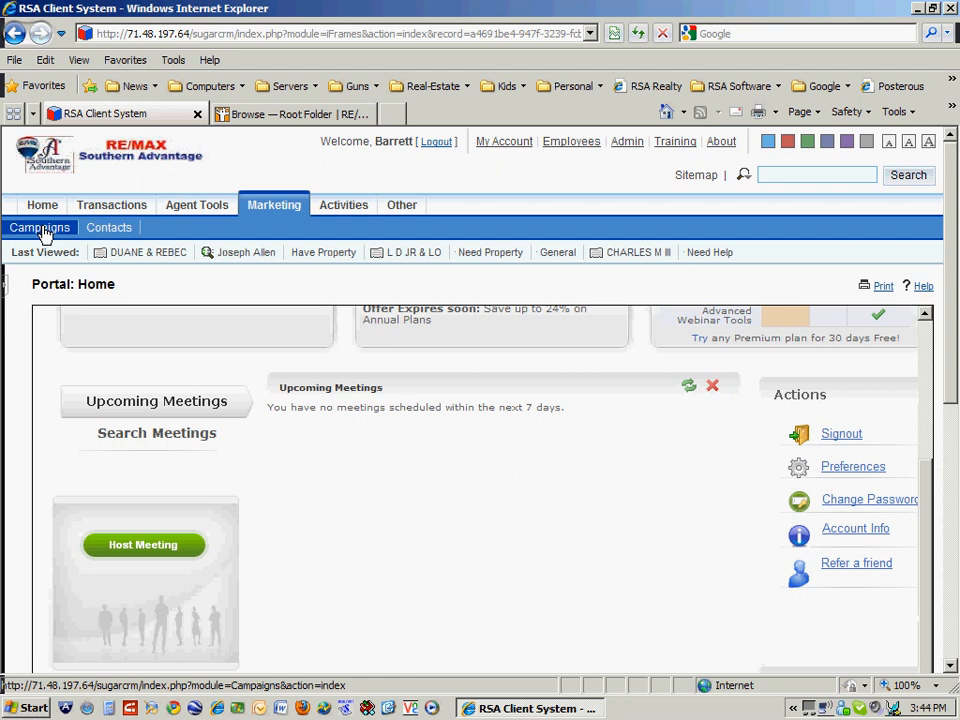
{"action": "mouse_move", "coordinate": [45, 230]}
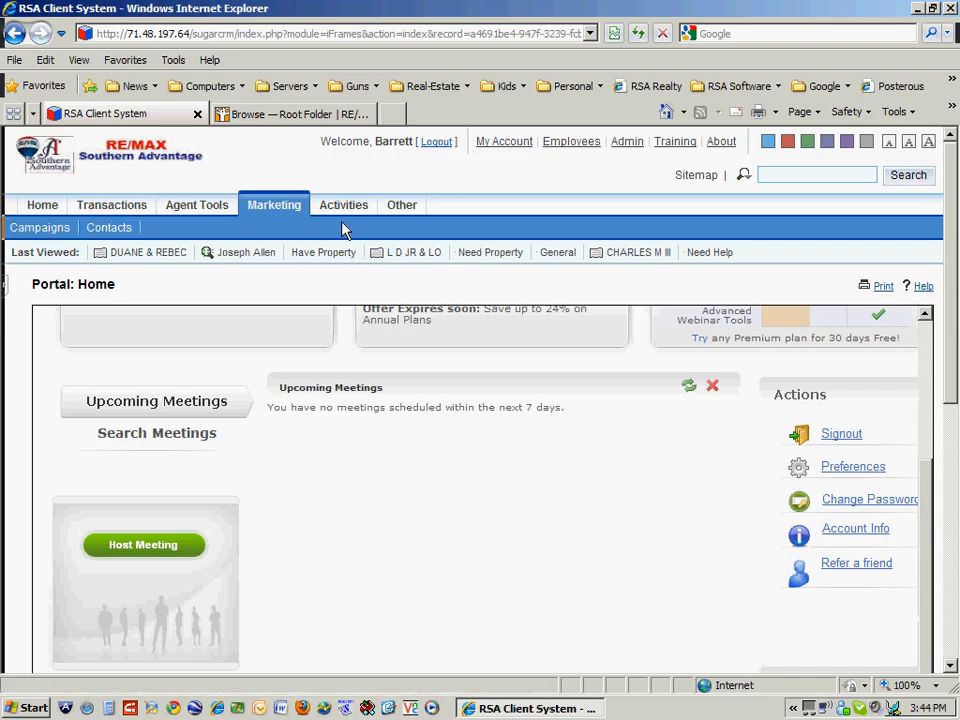
{"action": "left_click", "coordinate": [343, 205]}
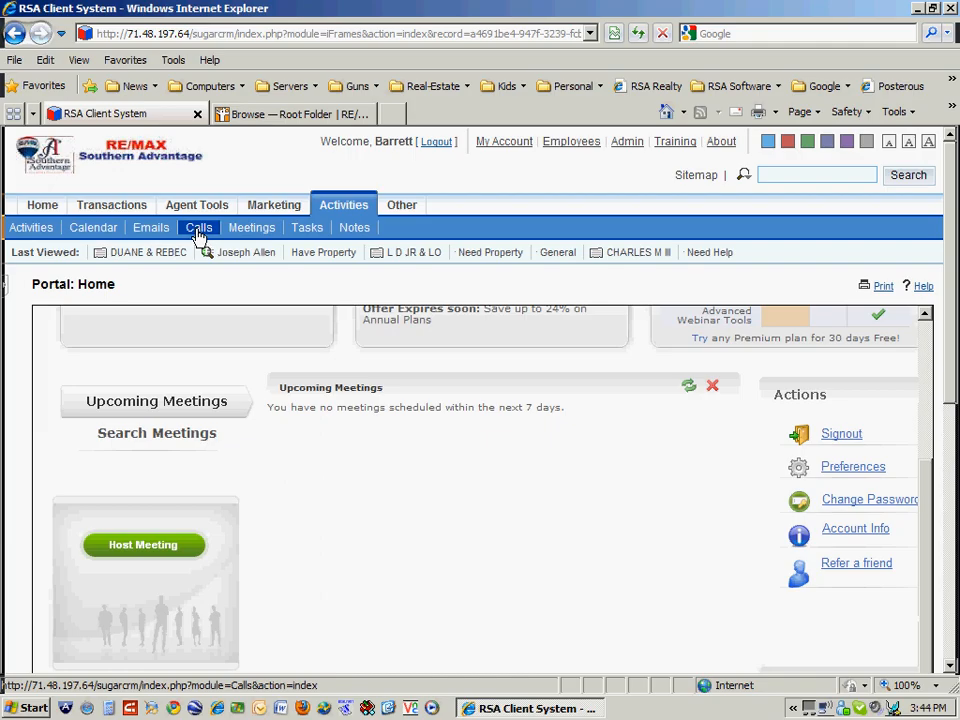
{"action": "left_click", "coordinate": [251, 227]}
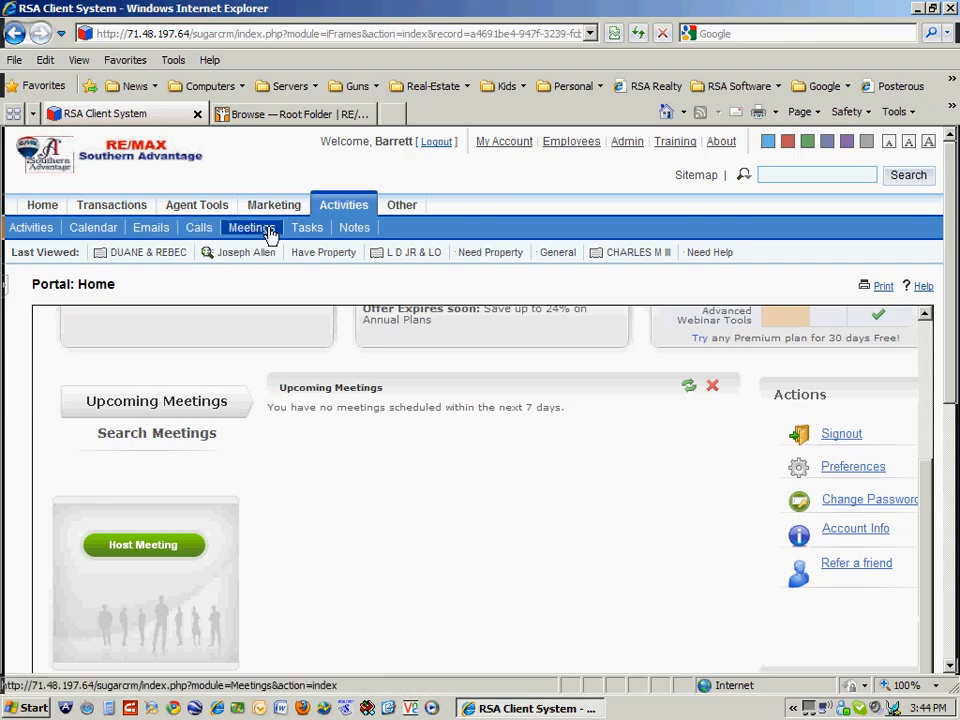
{"action": "mouse_move", "coordinate": [355, 227]}
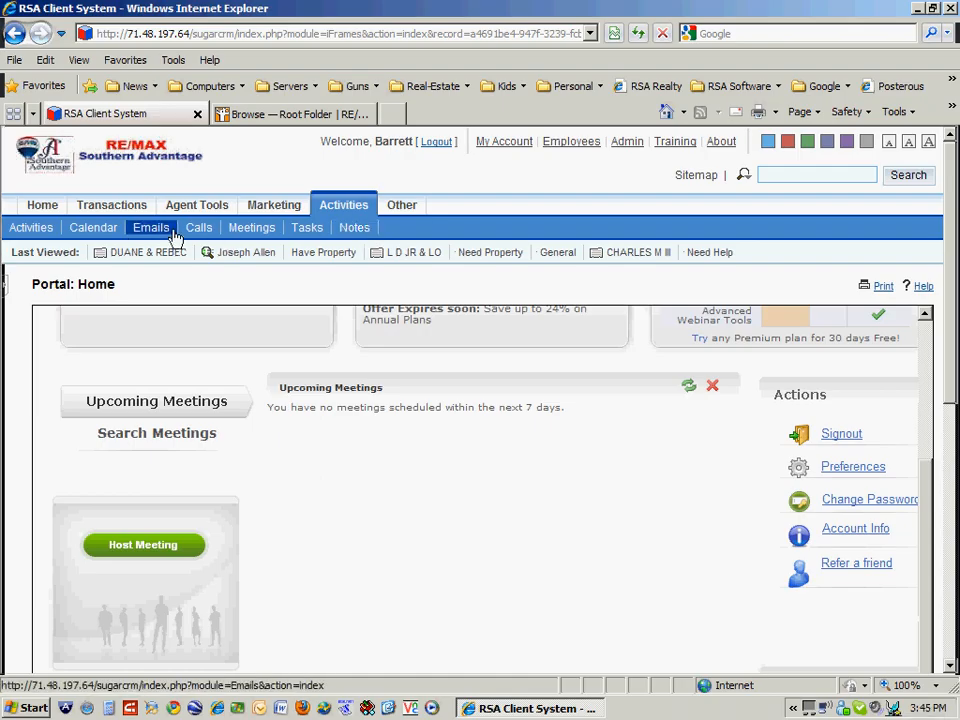
{"action": "left_click", "coordinate": [111, 204]}
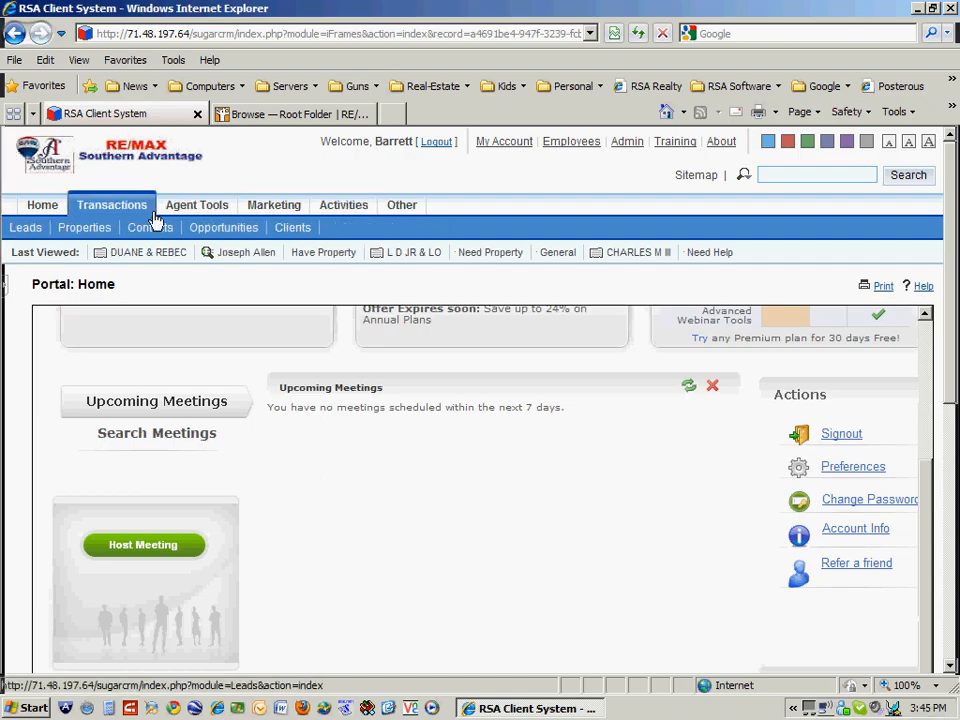
- Return to the Contacts advanced search with Porter as the last name
{"action": "left_click", "coordinate": [150, 227]}
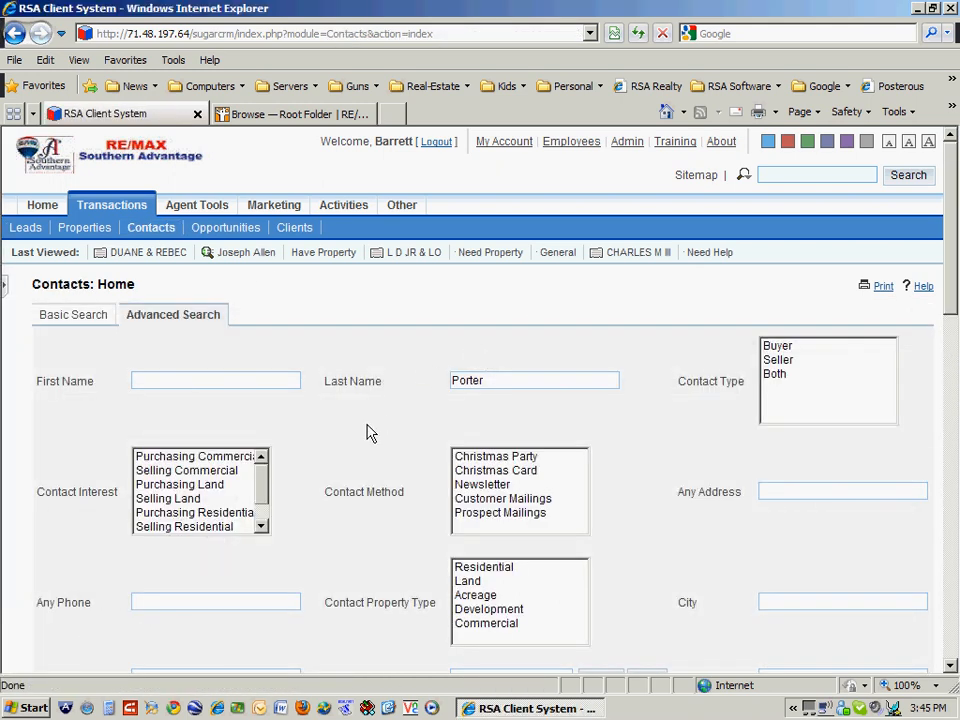
{"action": "scroll", "scroll_direction": "down", "scroll_amount": 3}
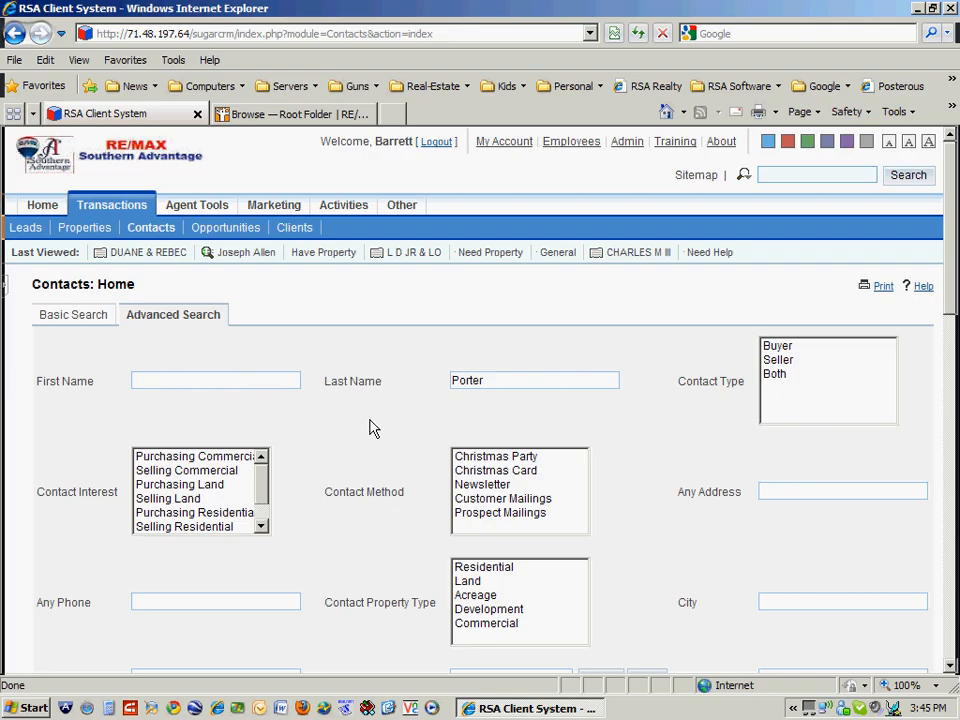
{"action": "left_click", "coordinate": [197, 204]}
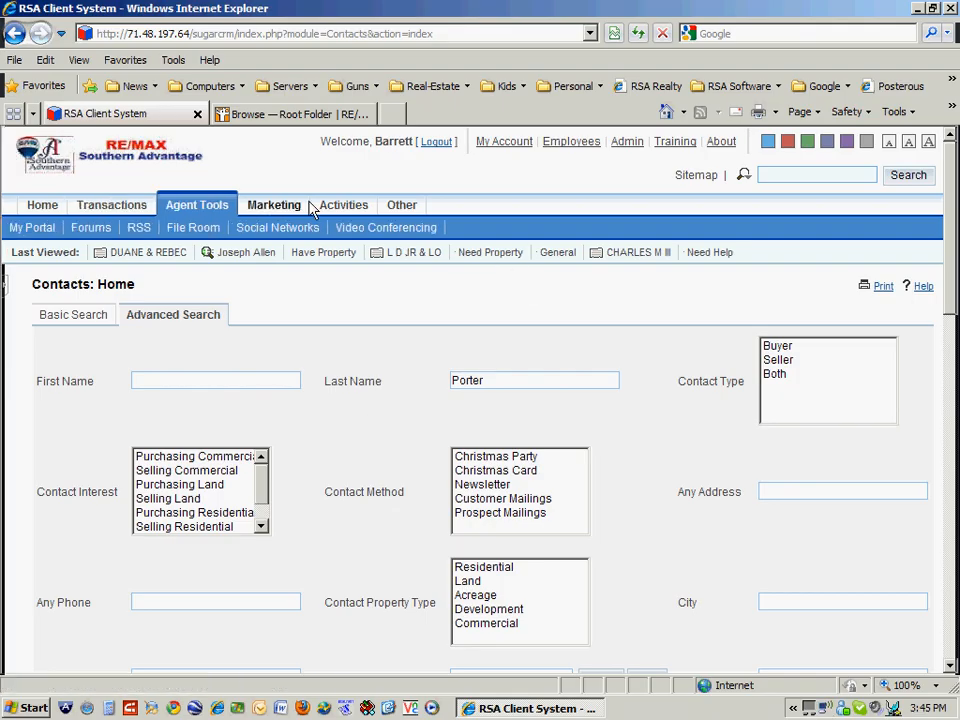
{"action": "left_click", "coordinate": [111, 205]}
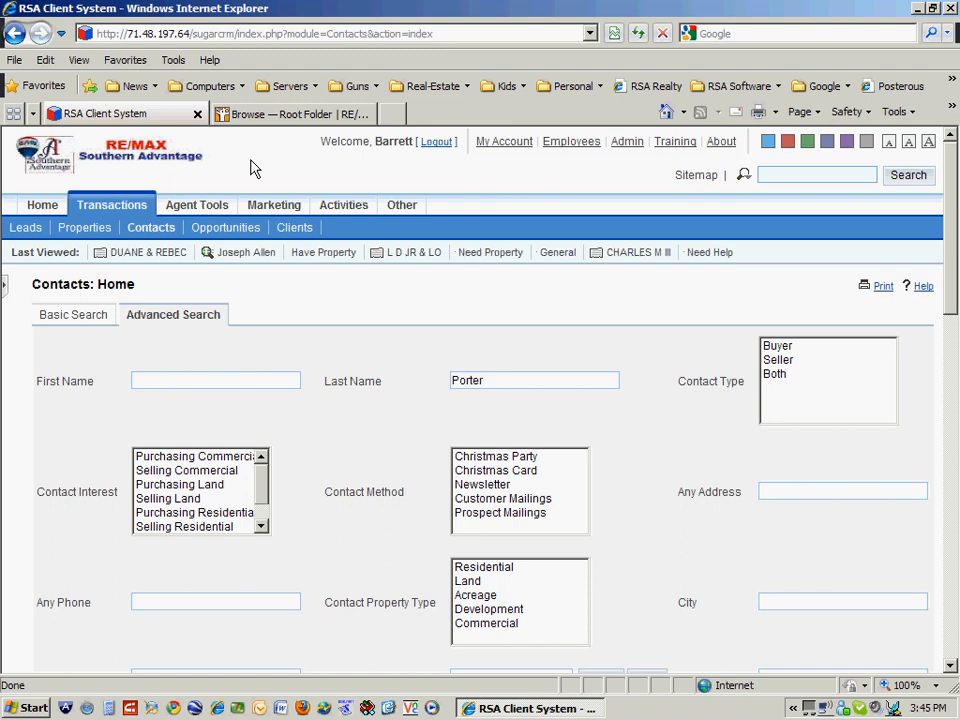
{"action": "mouse_move", "coordinate": [578, 158]}
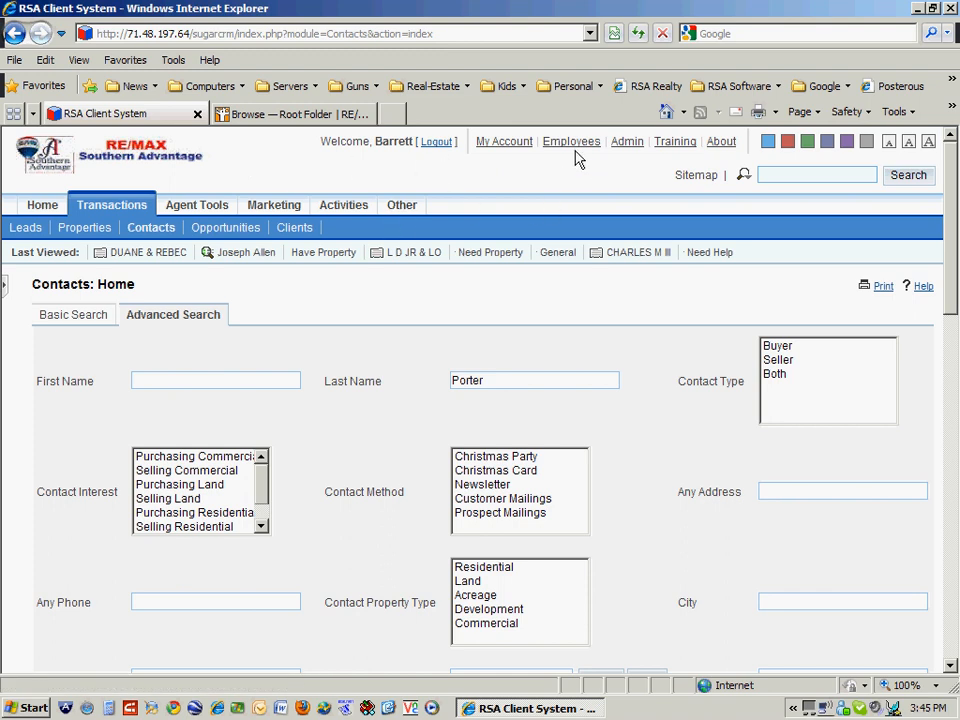